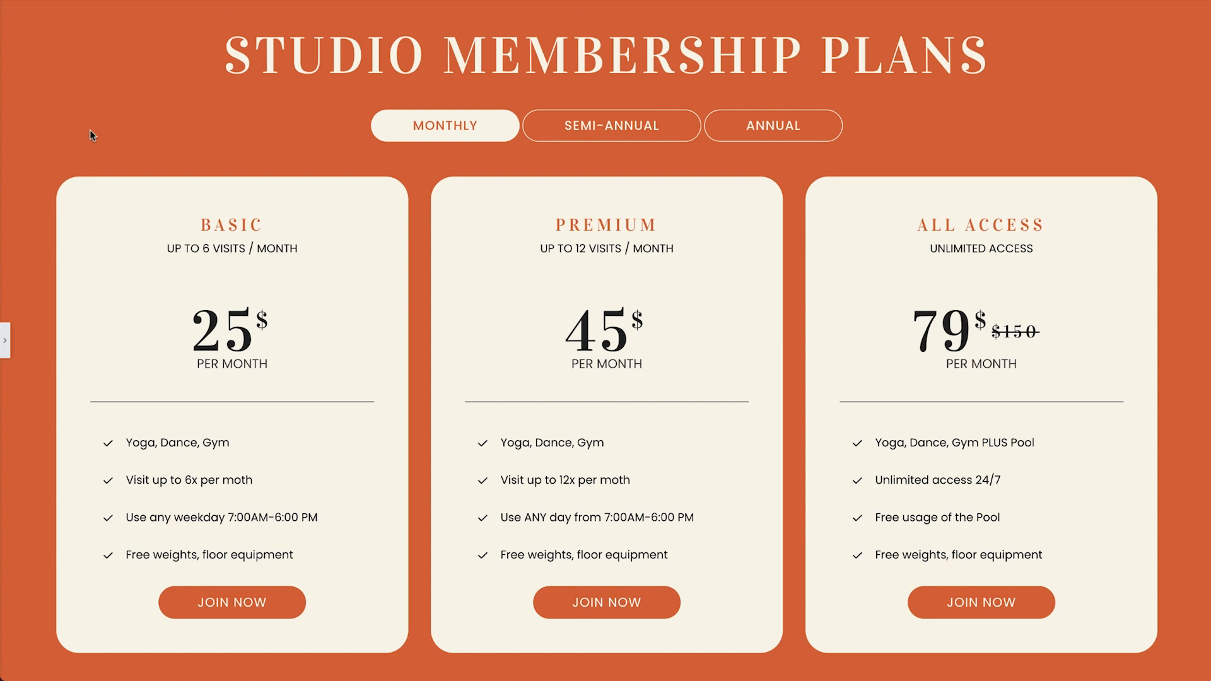
mouse_move(625, 87)
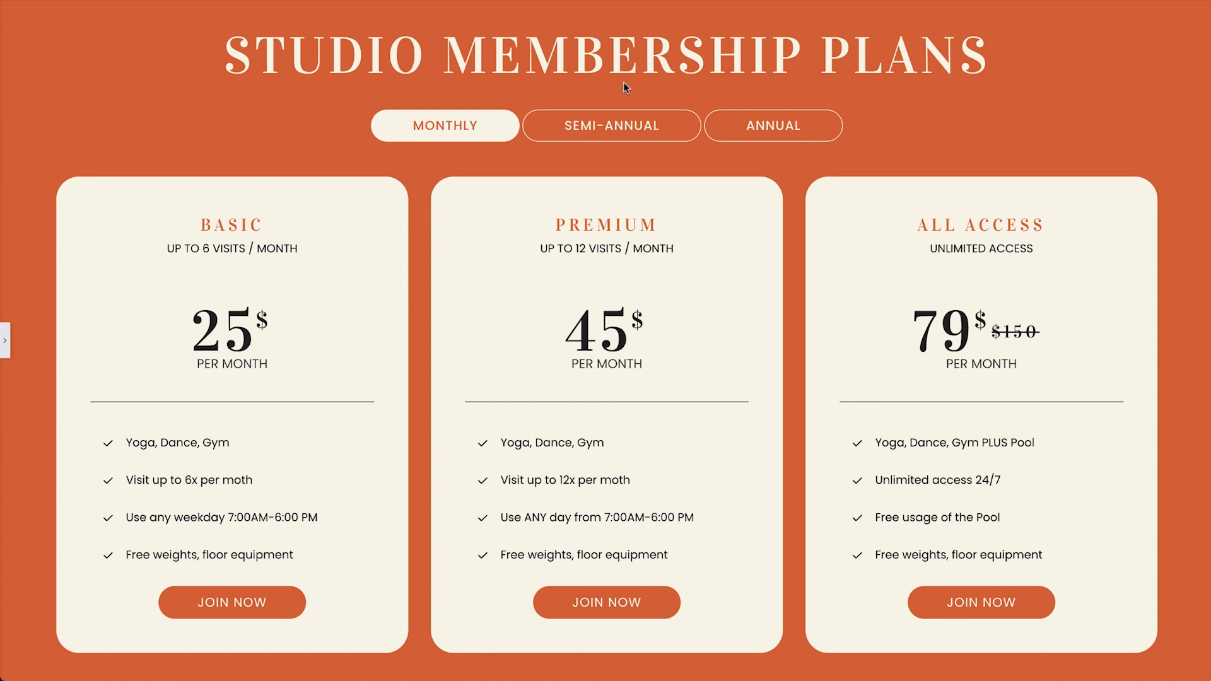
Preview the Semi-Annual and Annual membership prices, then the Pastries and Gluten-Free bakery products
left_click(610, 125)
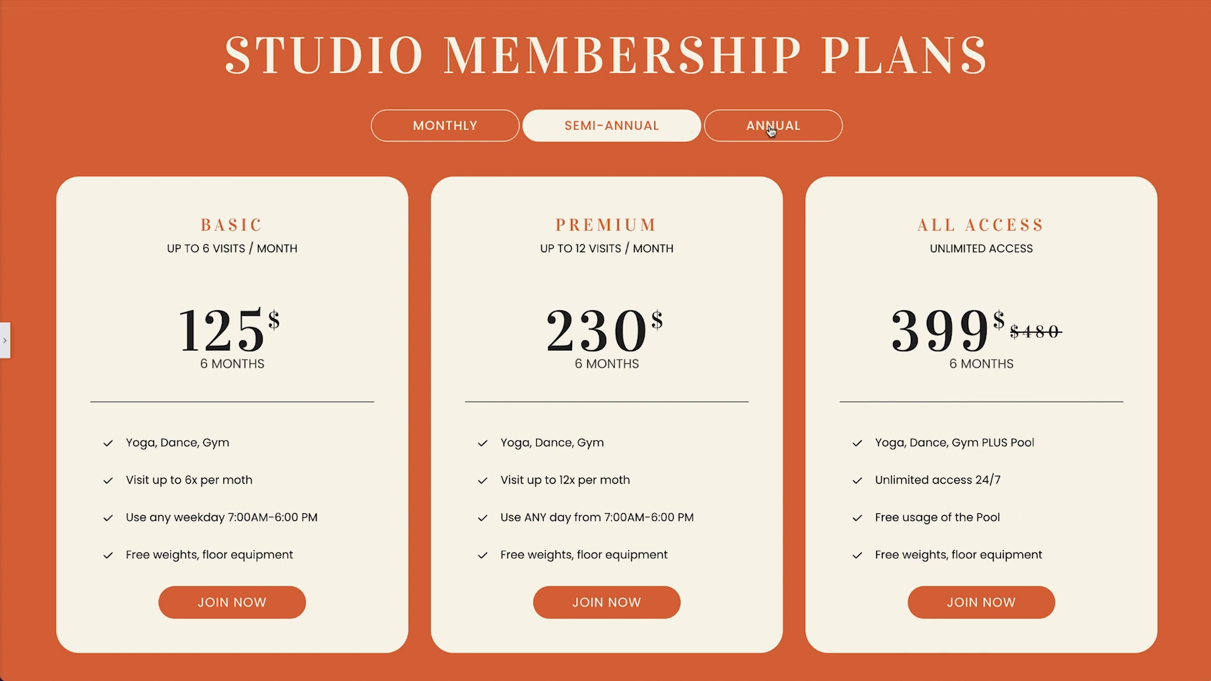
left_click(773, 125)
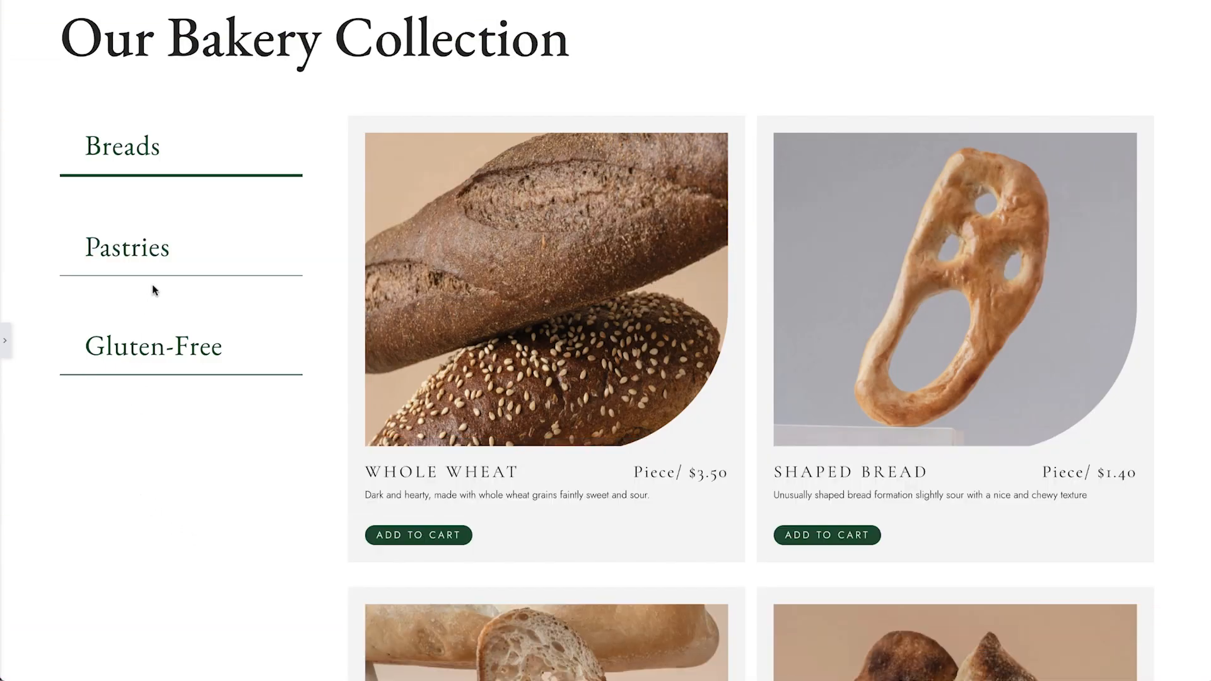
left_click(152, 345)
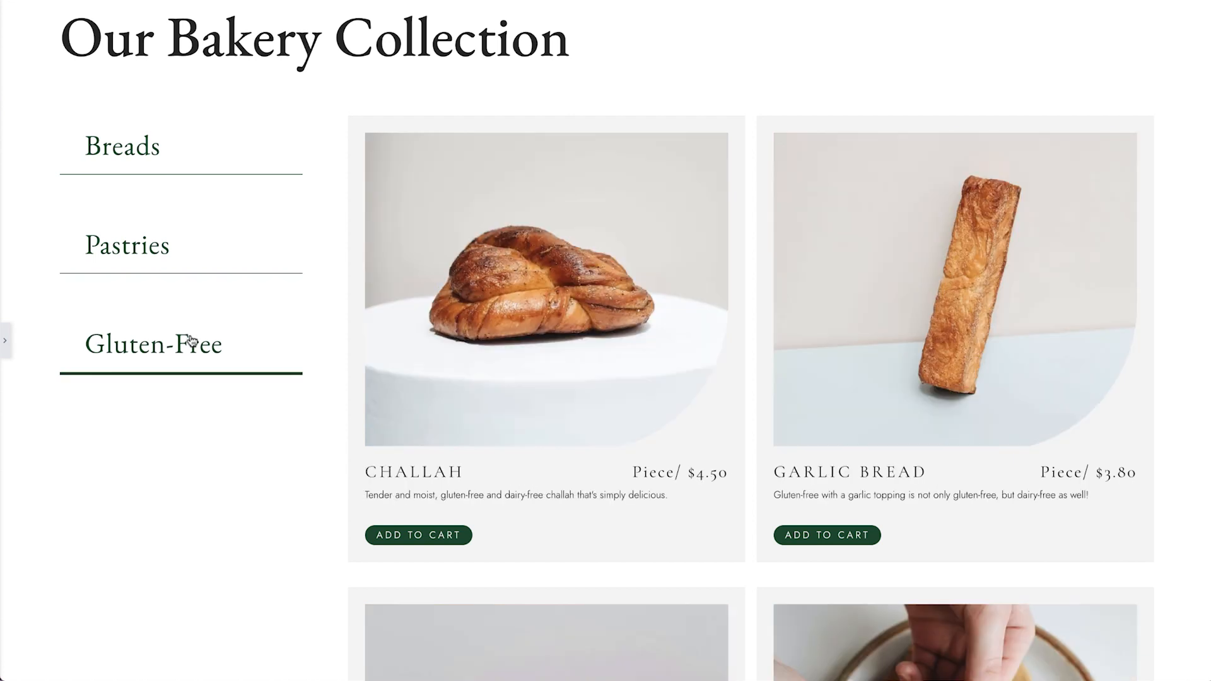
left_click(418, 534)
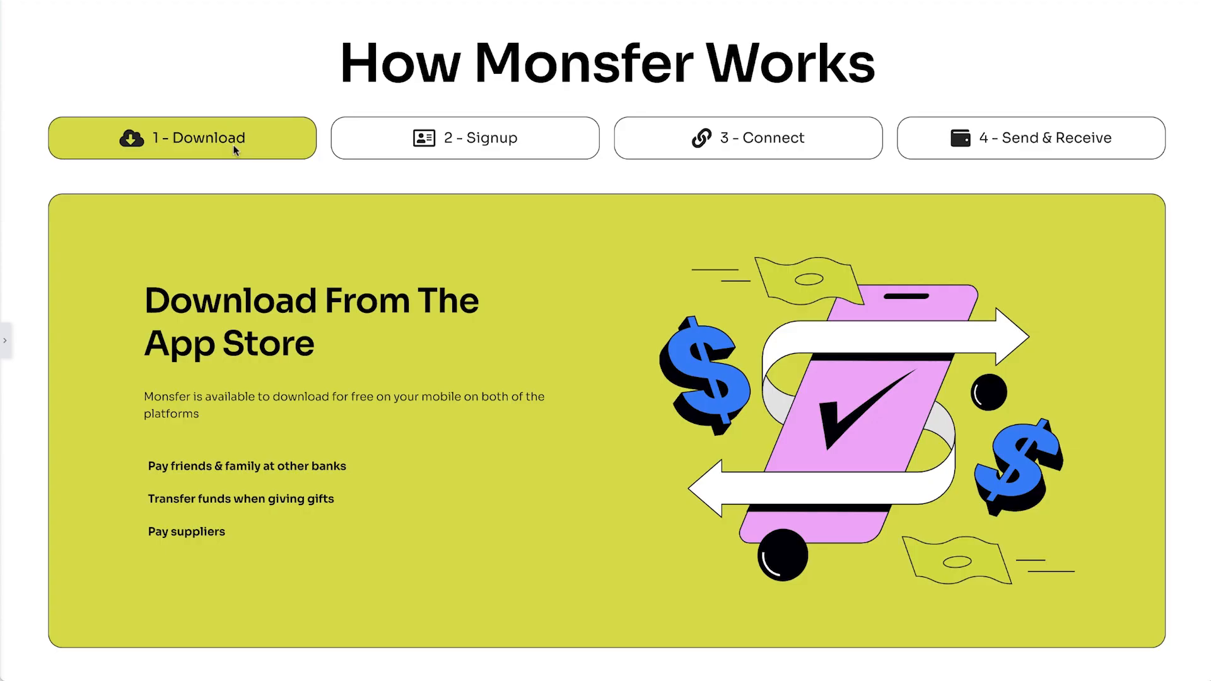
Click through the Signup, Connect and Send & Receive steps of How Monsfer Works
left_click(465, 138)
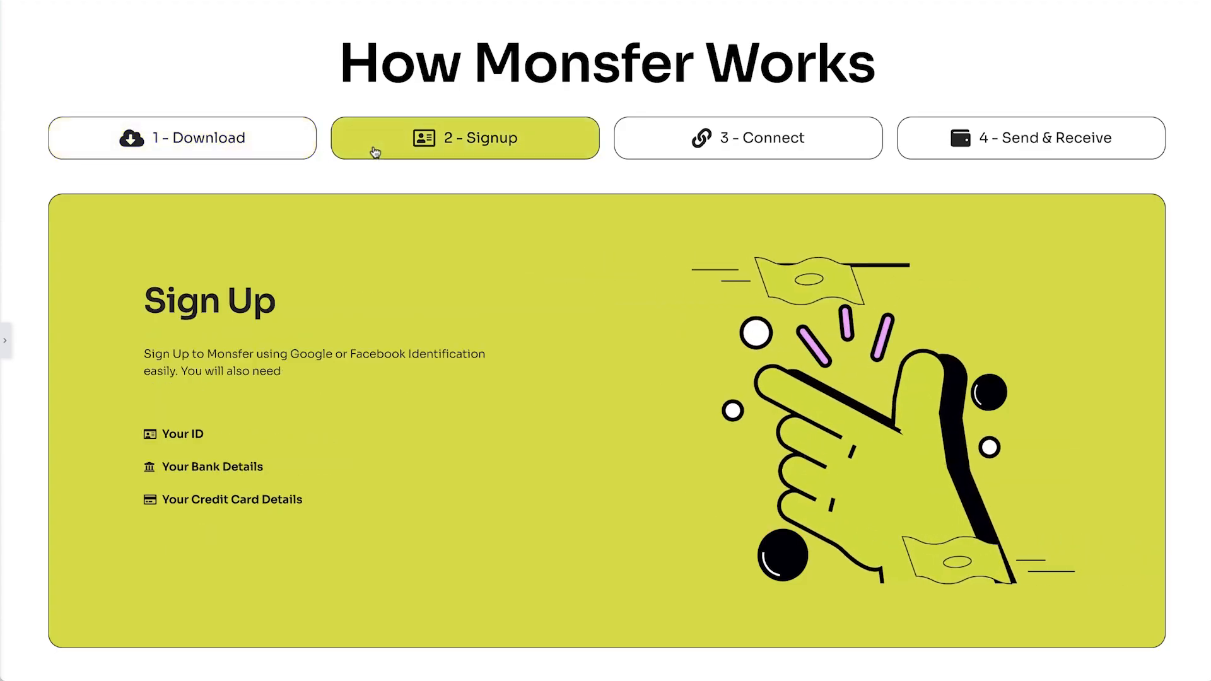
left_click(746, 137)
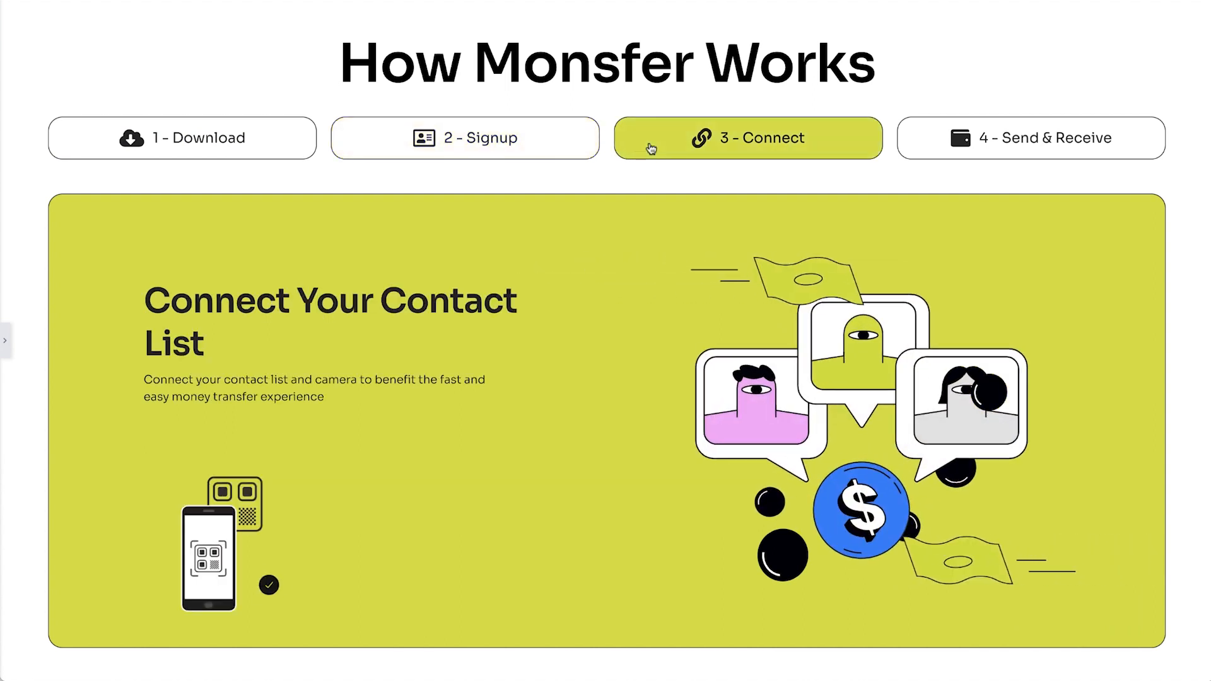
left_click(1031, 137)
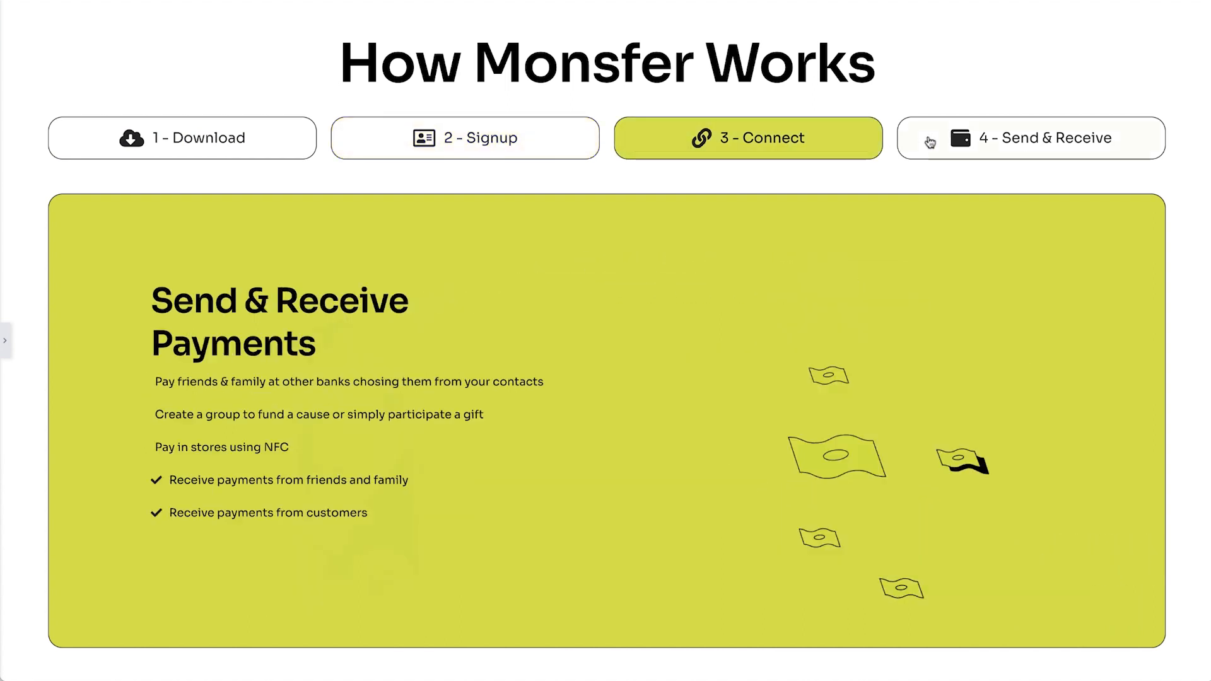
left_click(1030, 137)
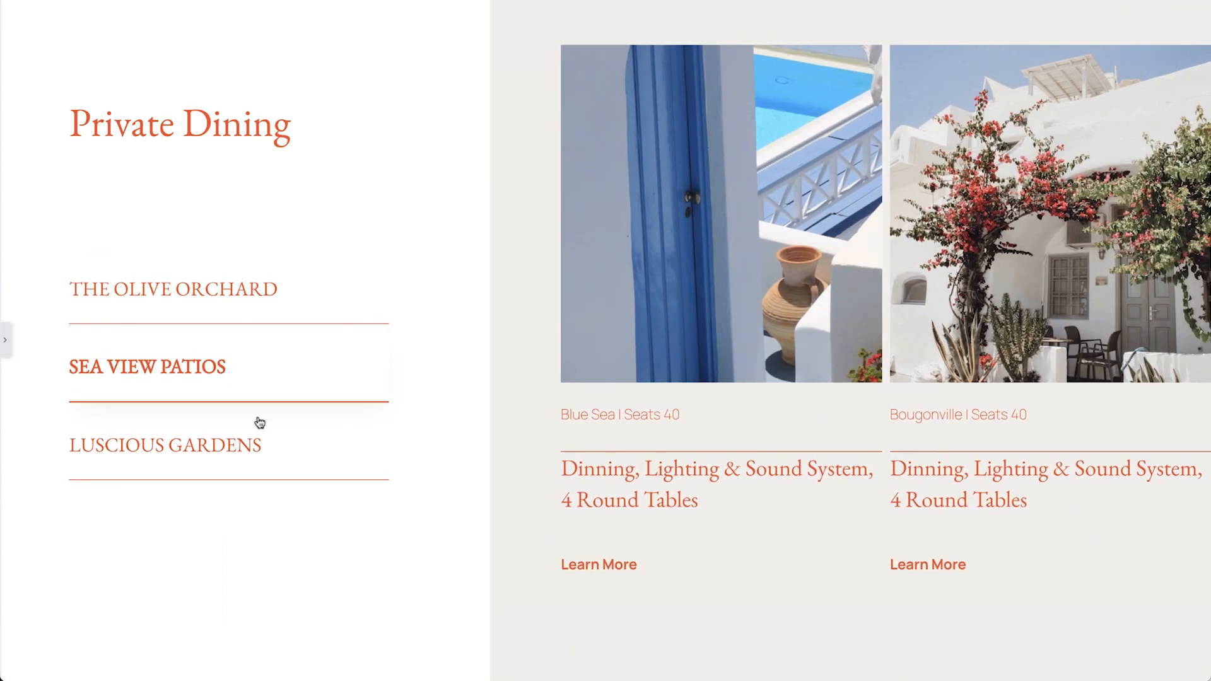
Show the Luscious Gardens and The Olive Orchard venue tabs on the Private Dining page
left_click(165, 445)
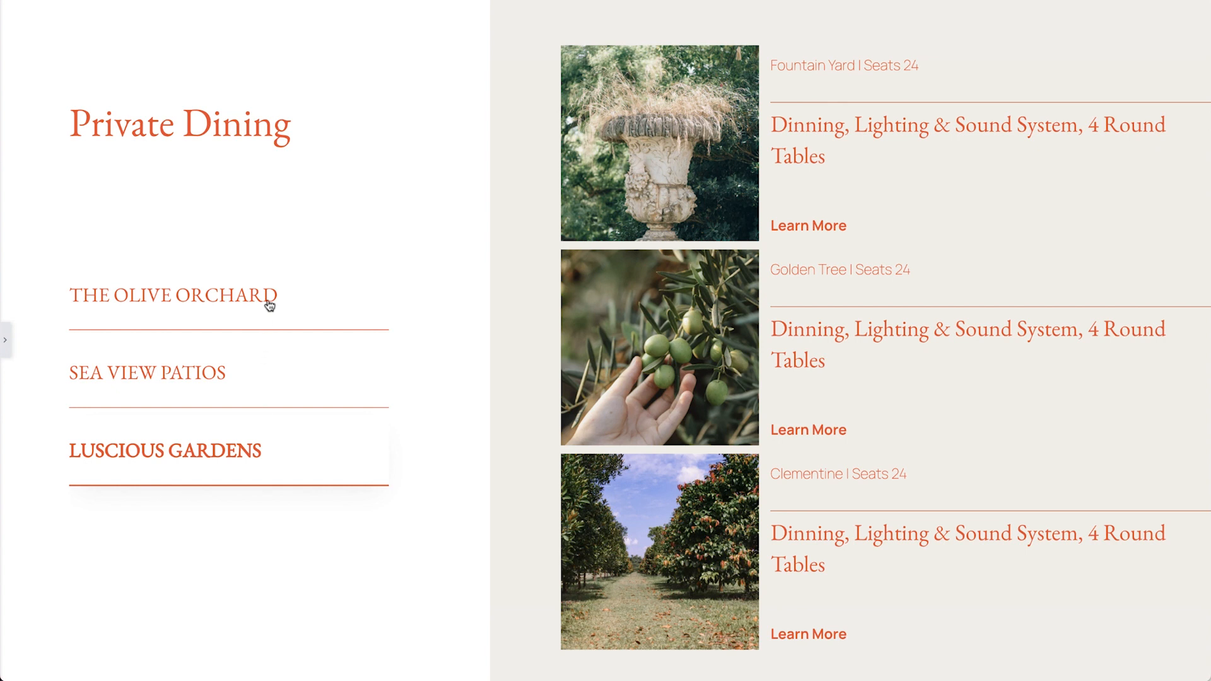
left_click(173, 294)
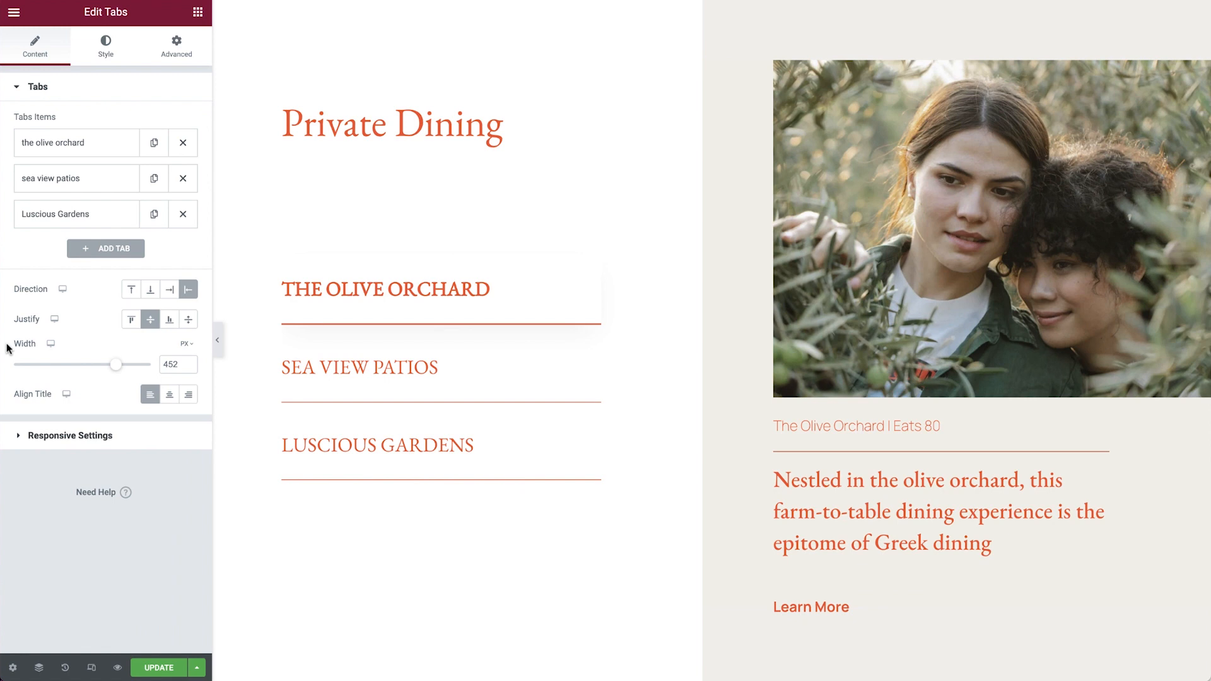
left_click(988, 229)
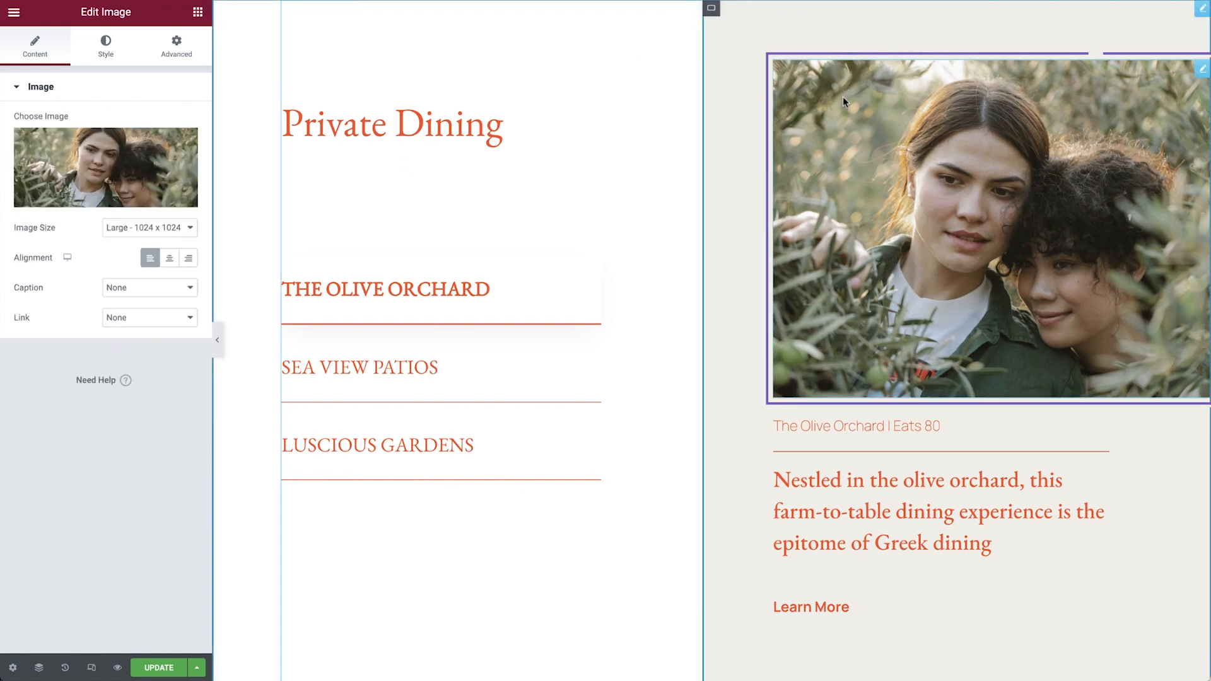
left_click(856, 425)
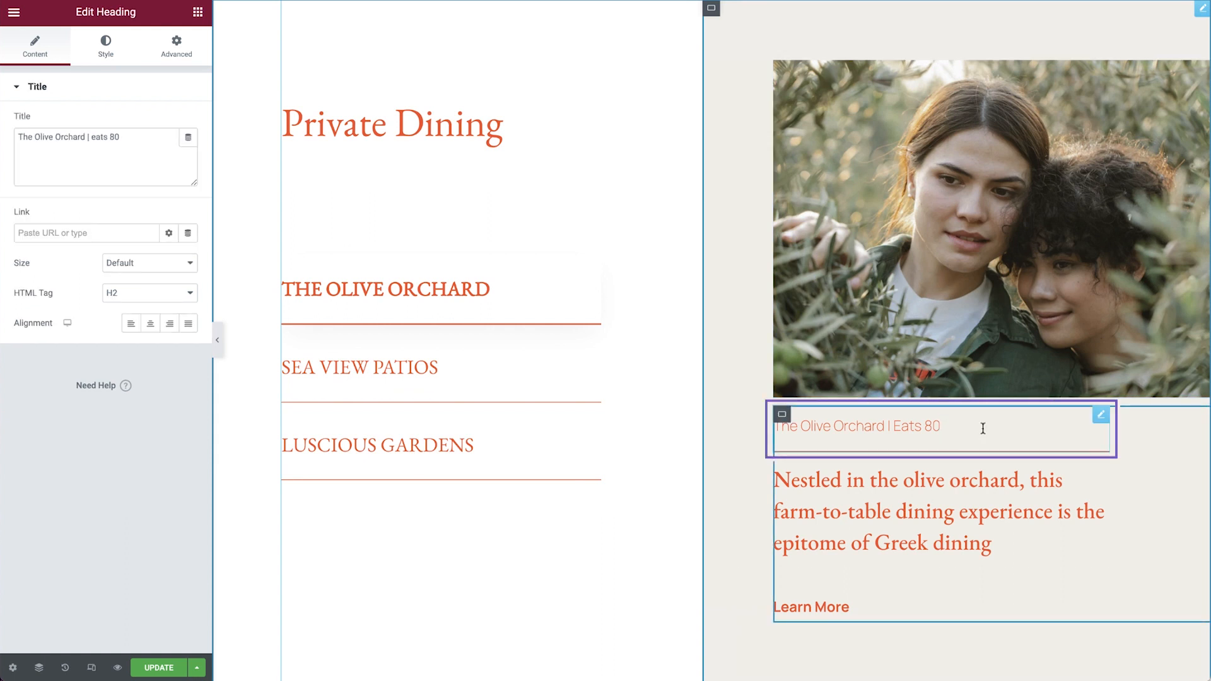
left_click(919, 511)
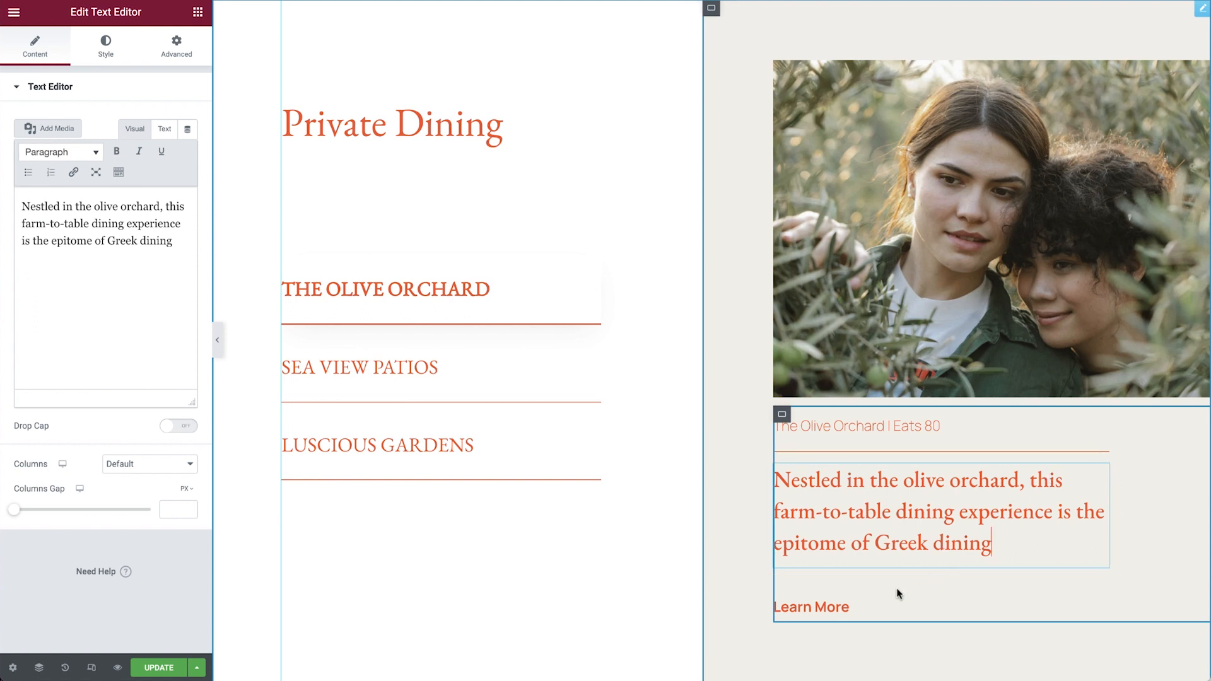
left_click(811, 607)
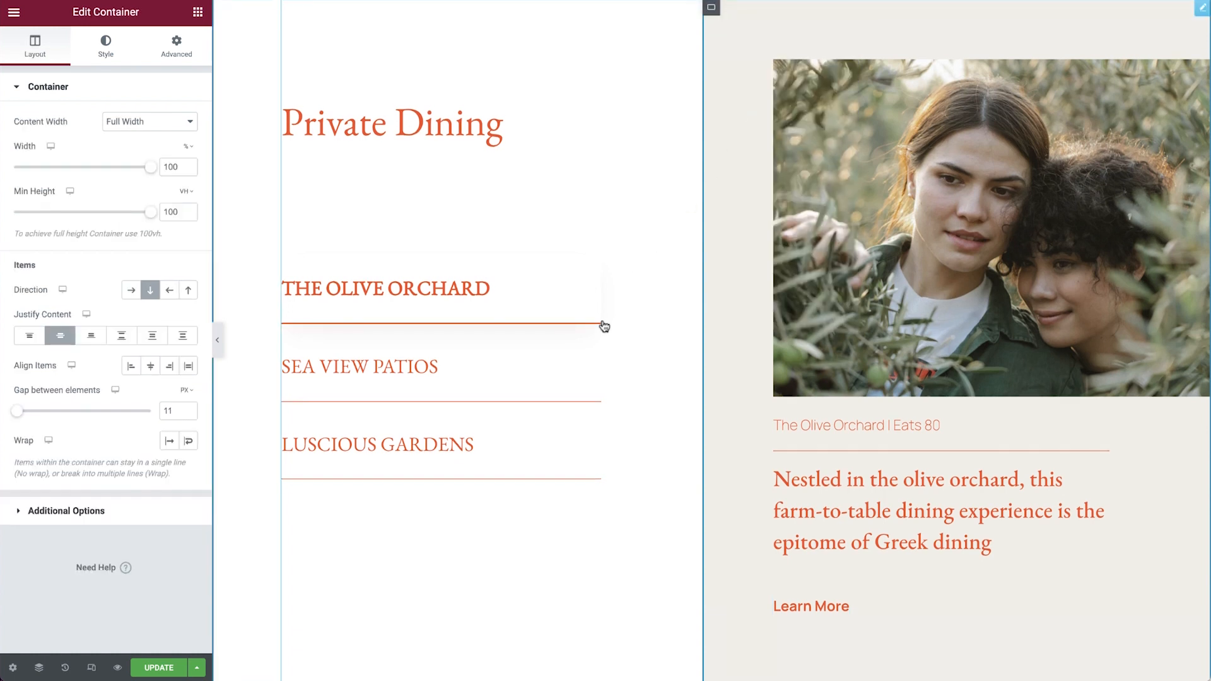
Paste the copied venue card into Sea View Patios, replace its photo, and duplicate the card
right_click(994, 100)
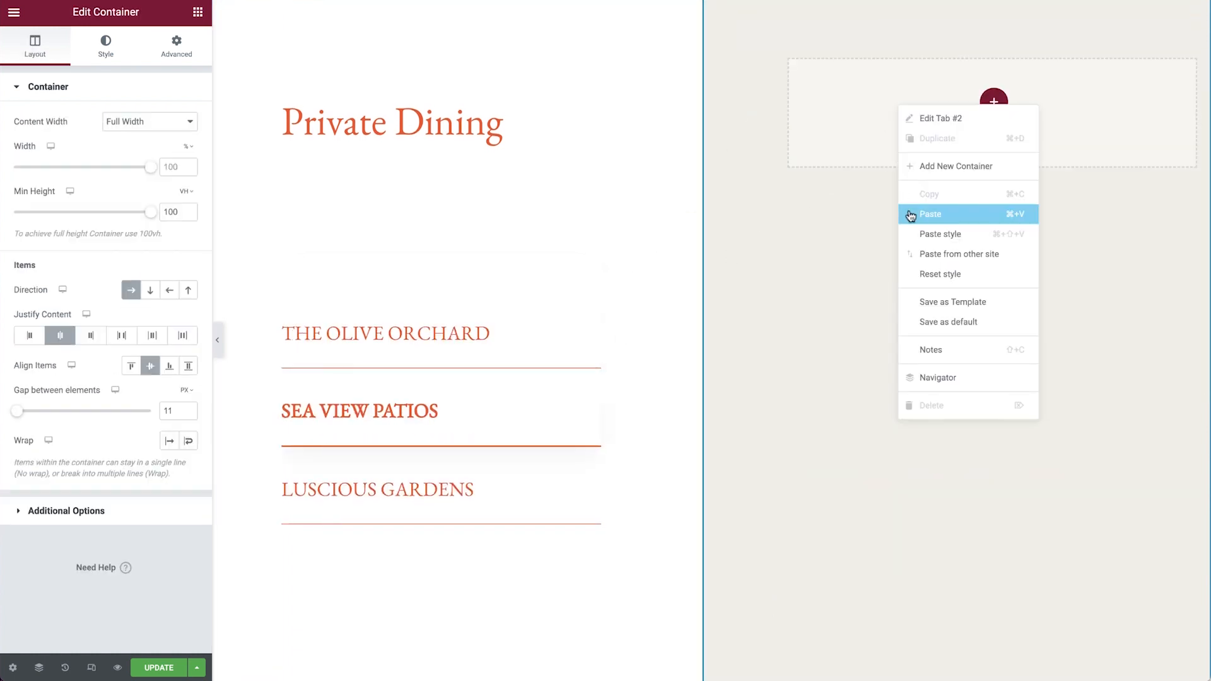
left_click(931, 214)
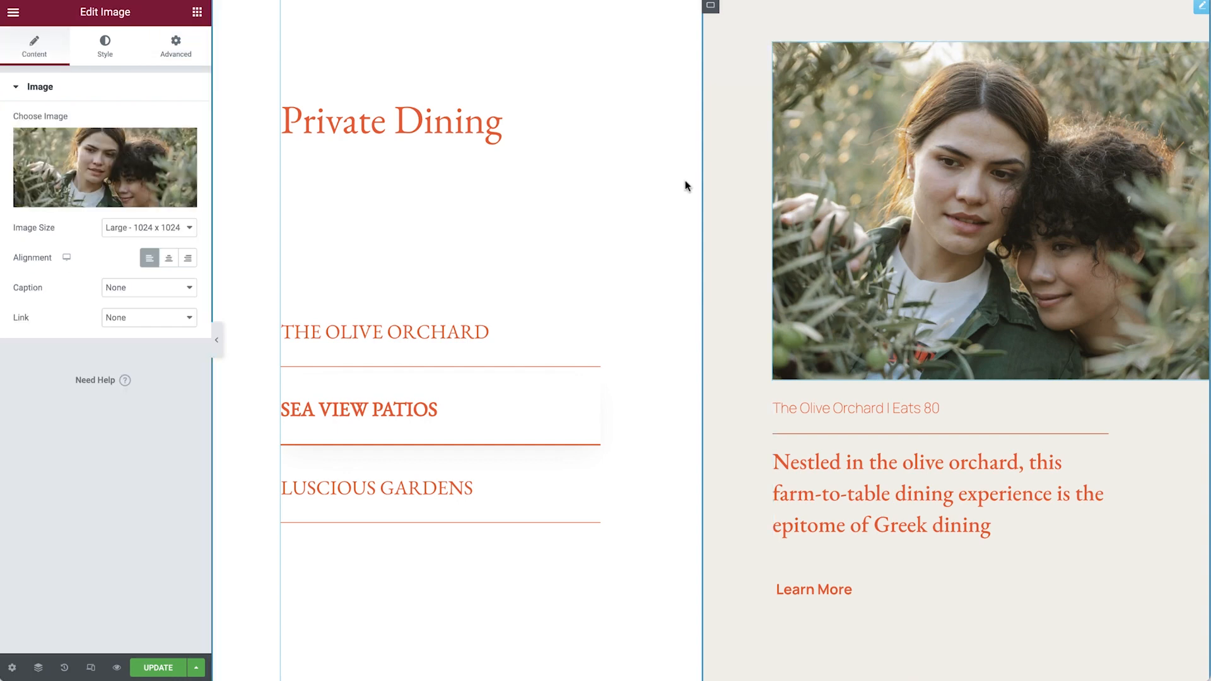
left_click(104, 166)
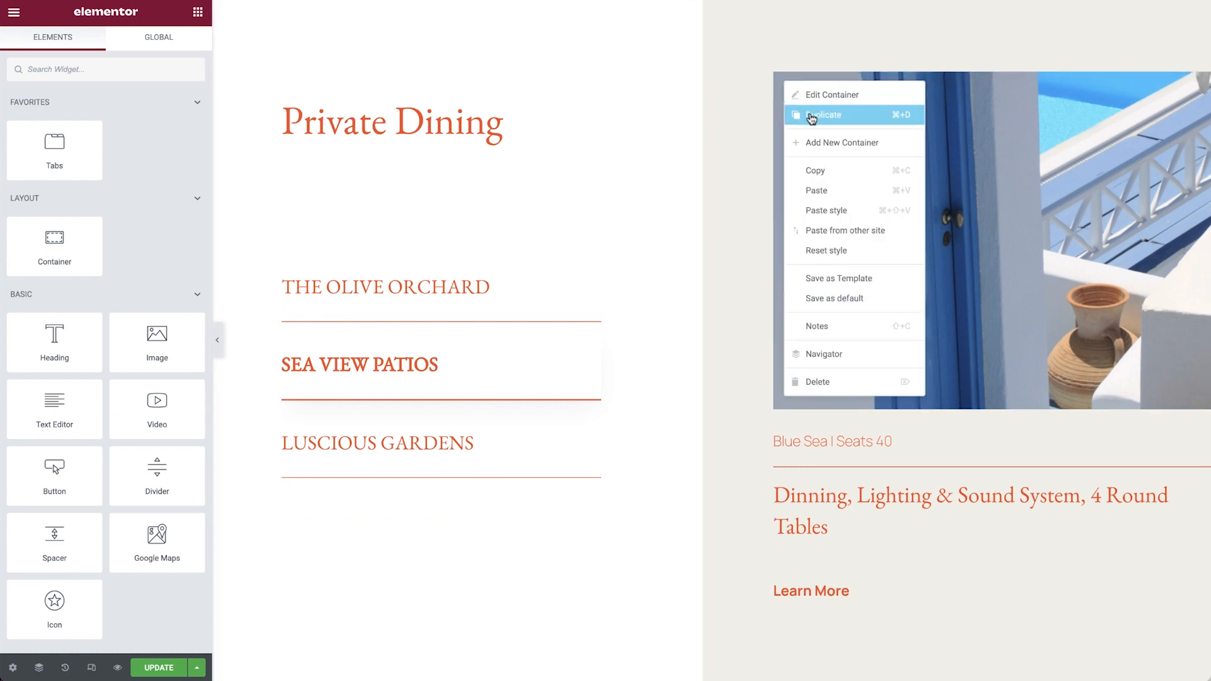
left_click(825, 115)
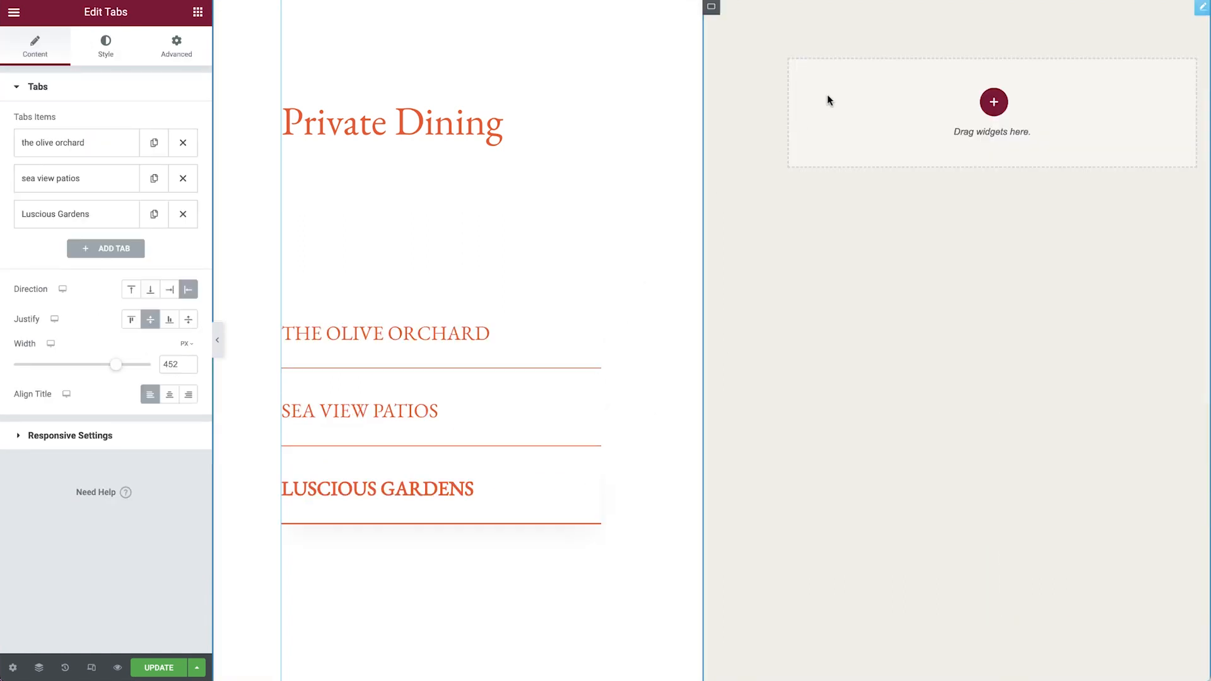
Paste the Fountain Yard card into Luscious Gardens, set its container to Row, and style the photo
right_click(828, 101)
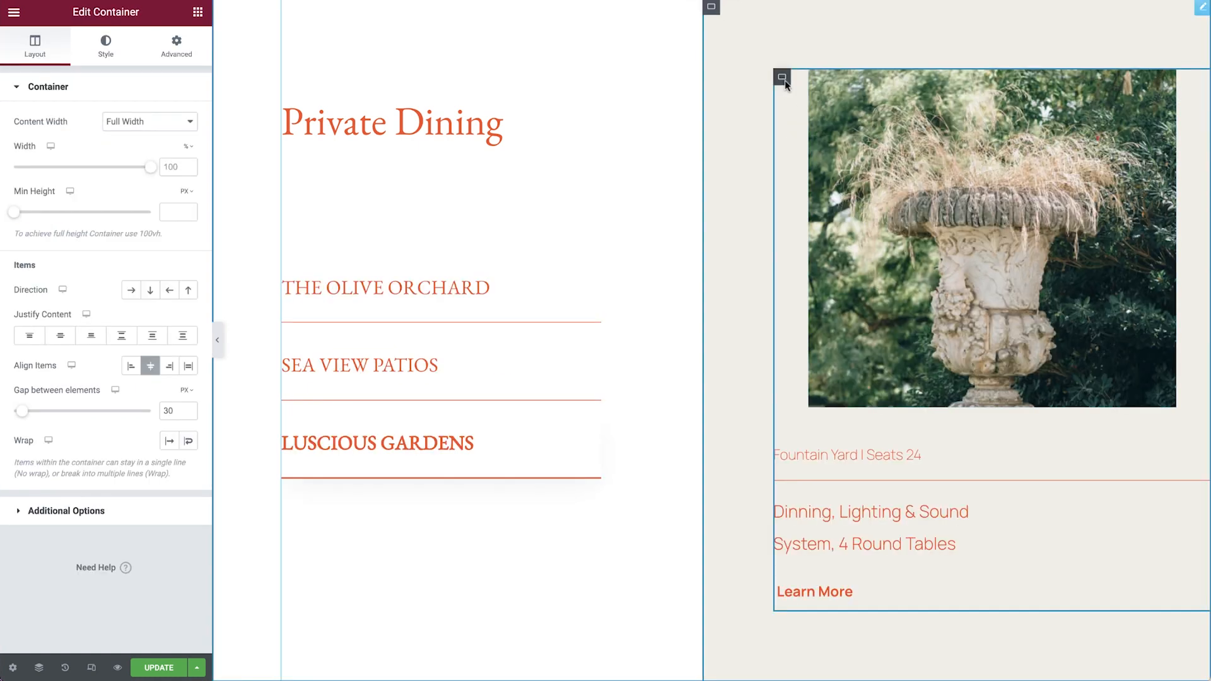
left_click(131, 290)
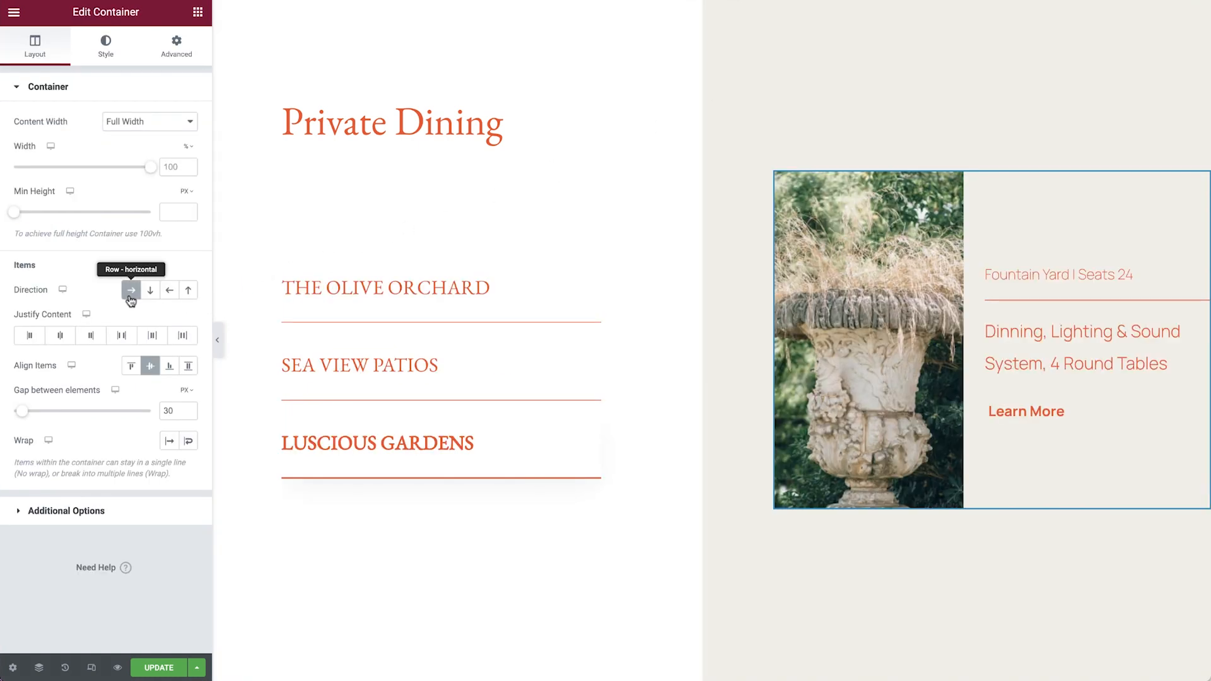
left_click(867, 341)
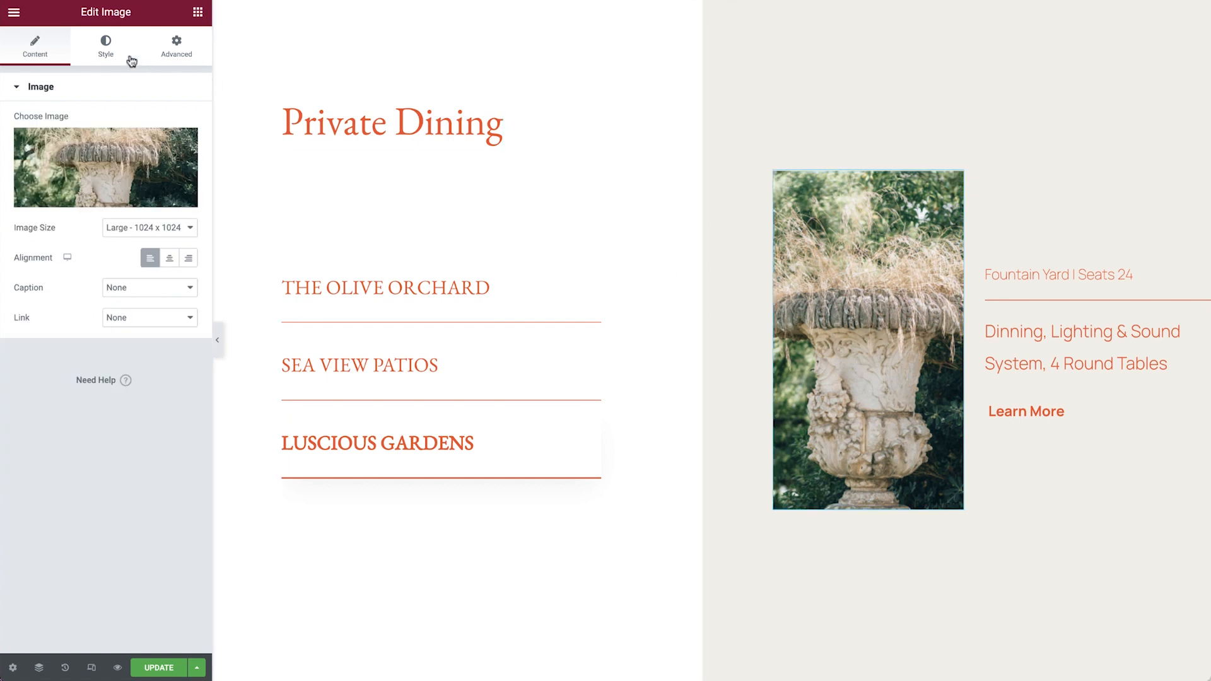
left_click(106, 46)
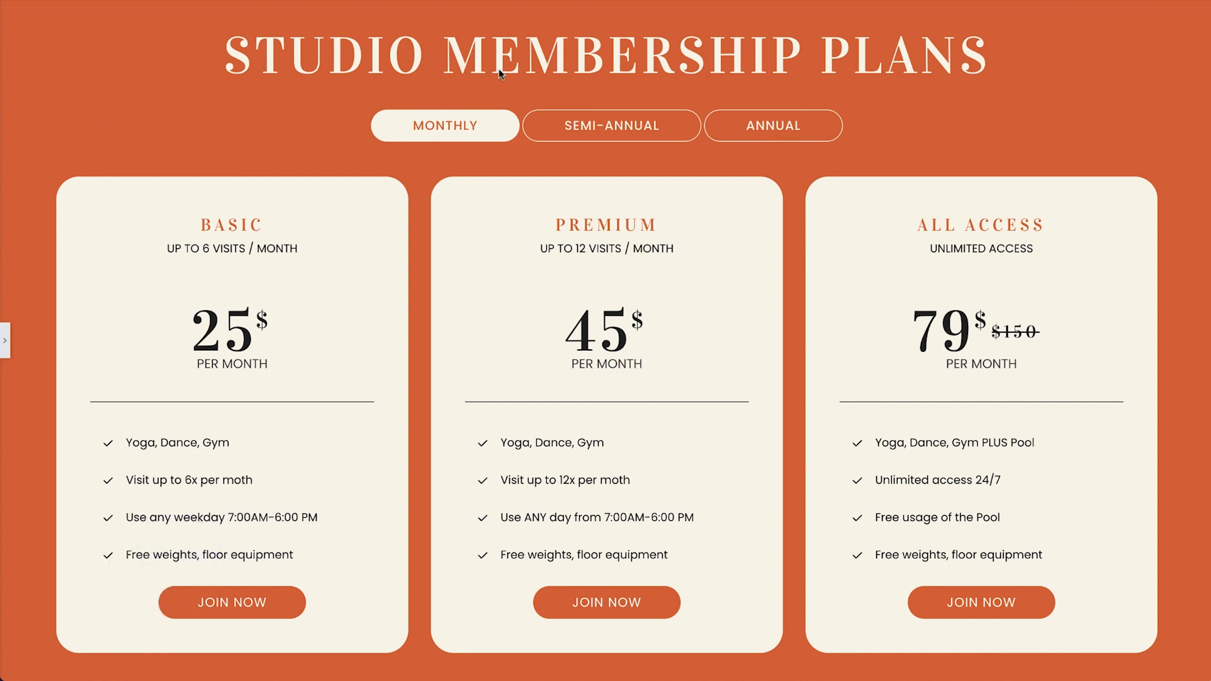
left_click(609, 124)
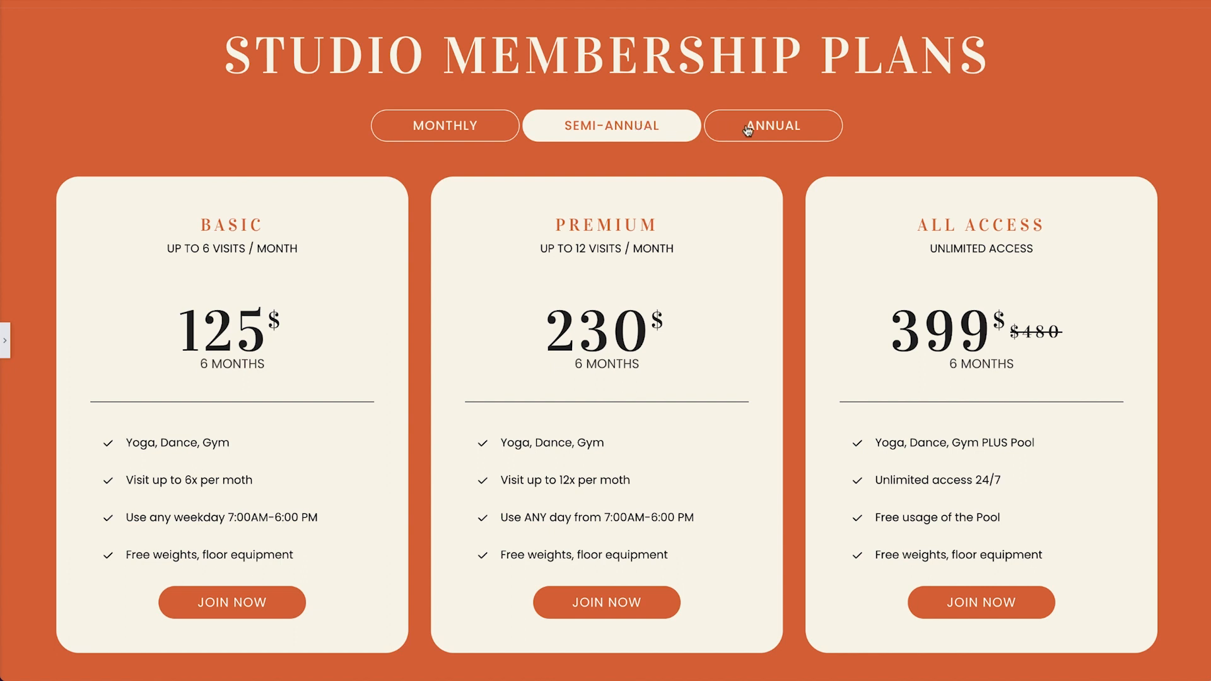
left_click(772, 125)
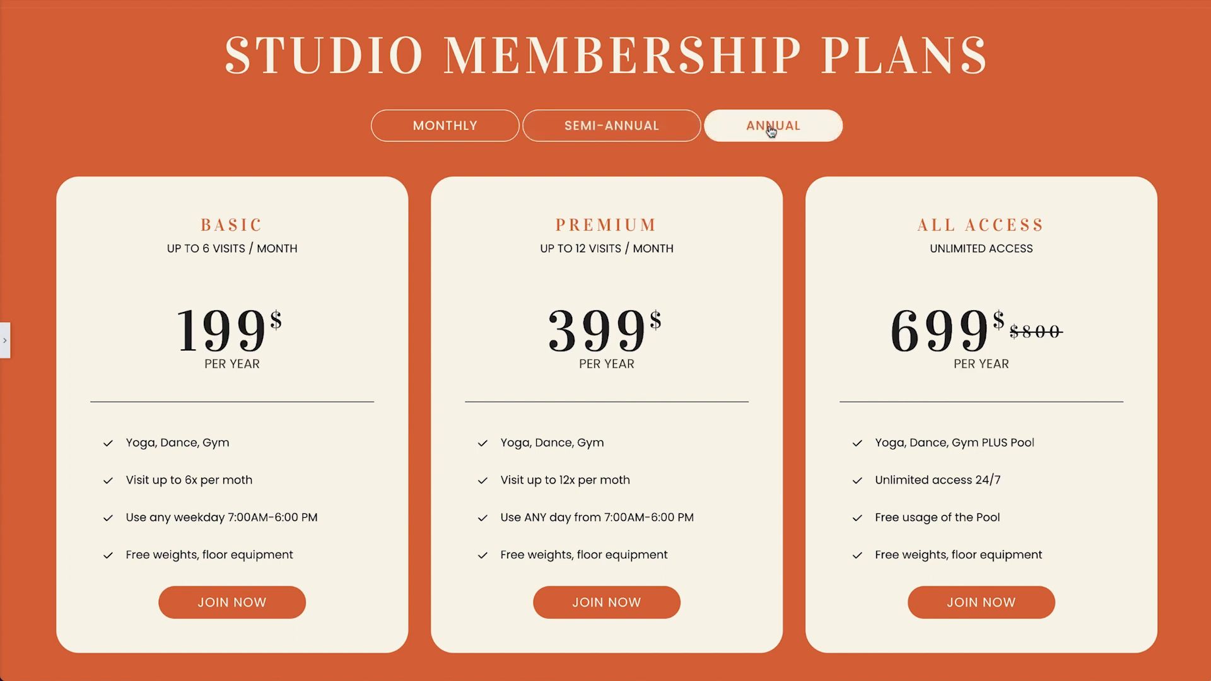
left_click(444, 125)
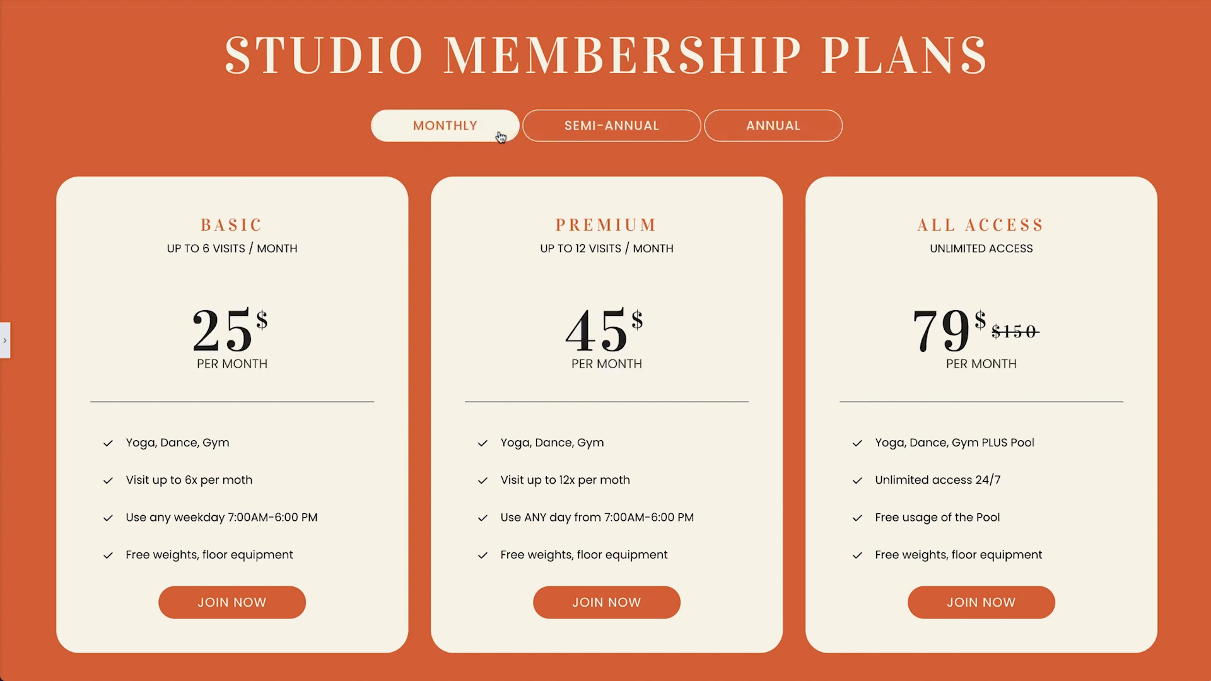
mouse_move(22, 274)
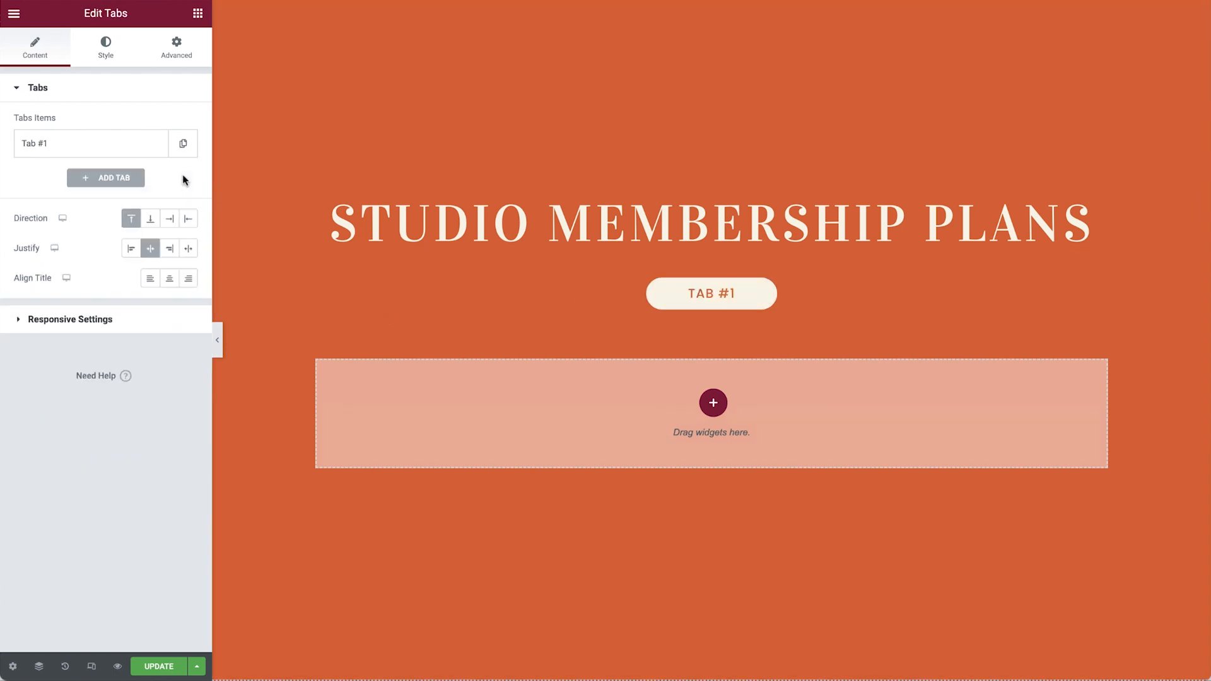
Rename the single tab Monthly and set the container's Justify Content to Center
type("Mon")
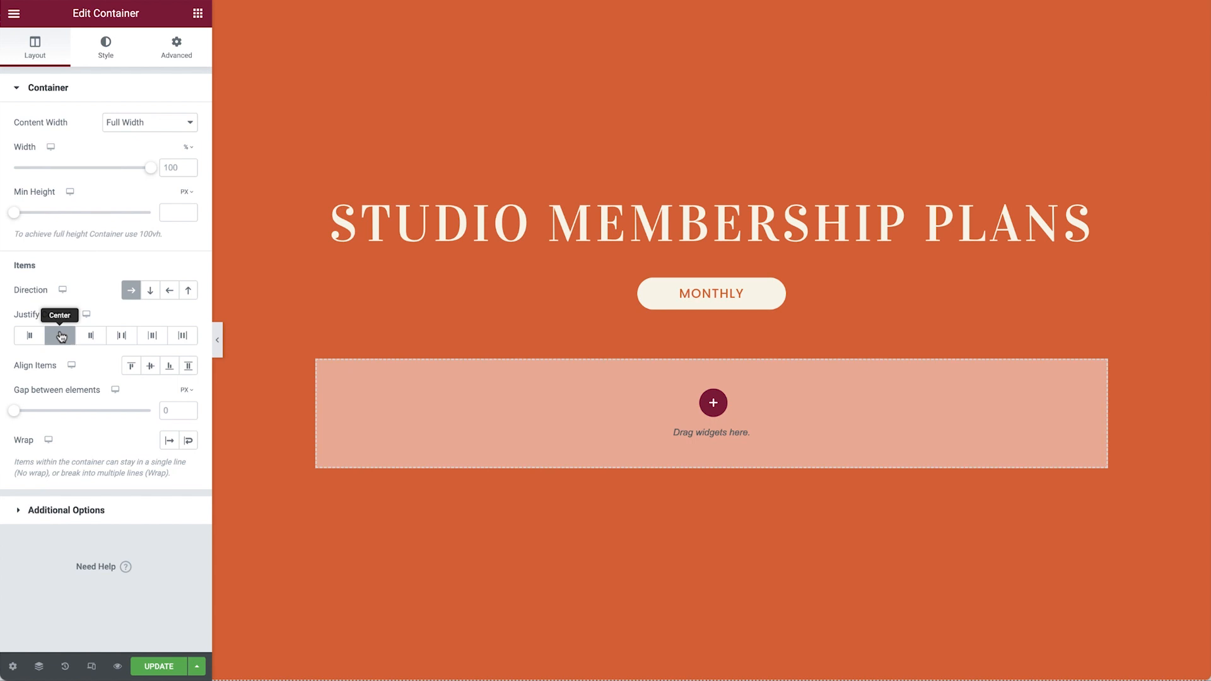
left_click(59, 335)
type("price")
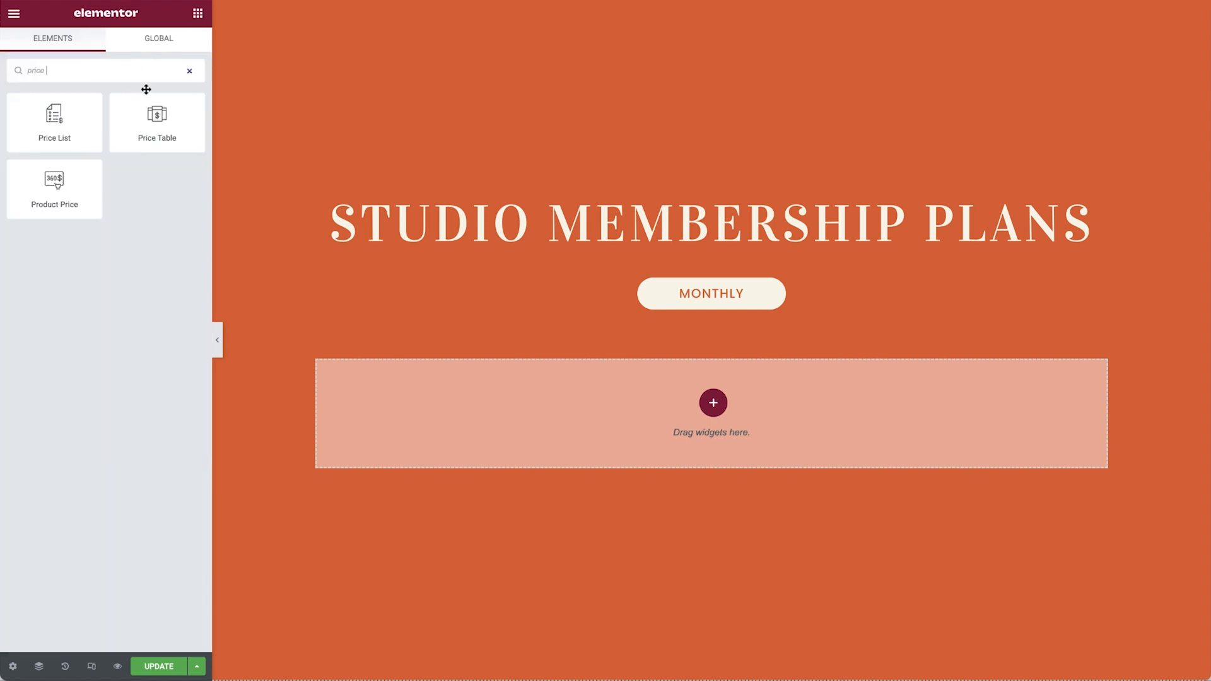
Add a Basic price table, style it, and give it a custom 28% width
left_click_drag(157, 121, 711, 402)
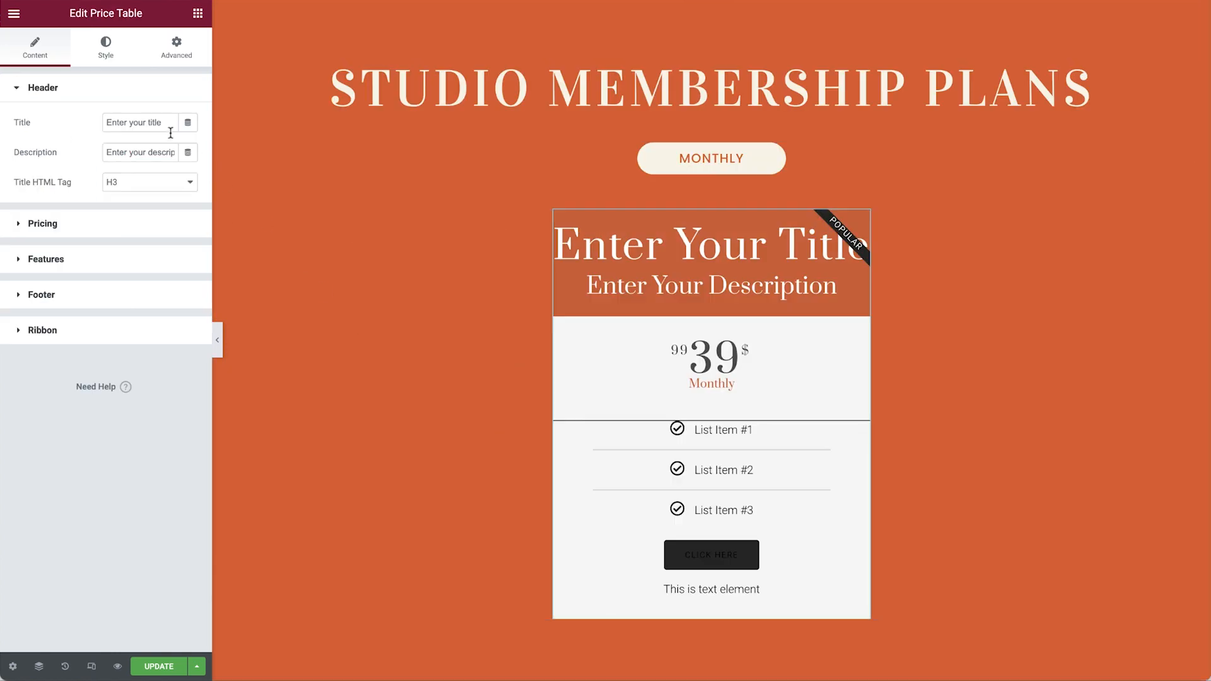
type("Basic")
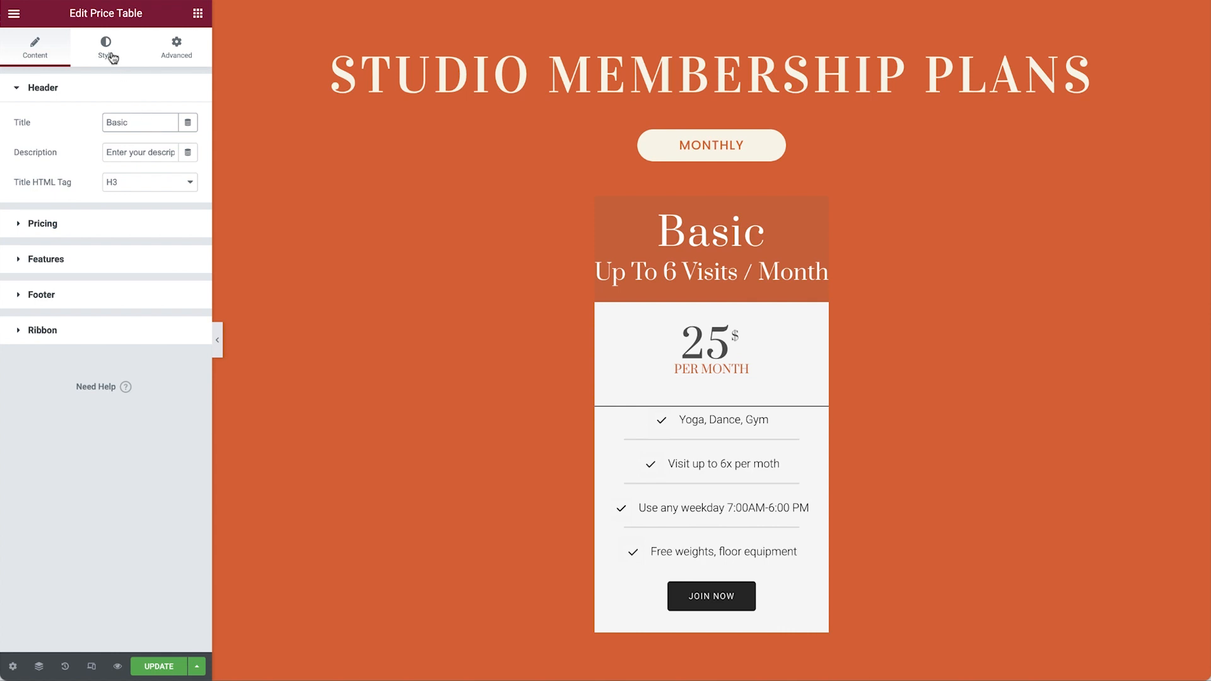
left_click(106, 46)
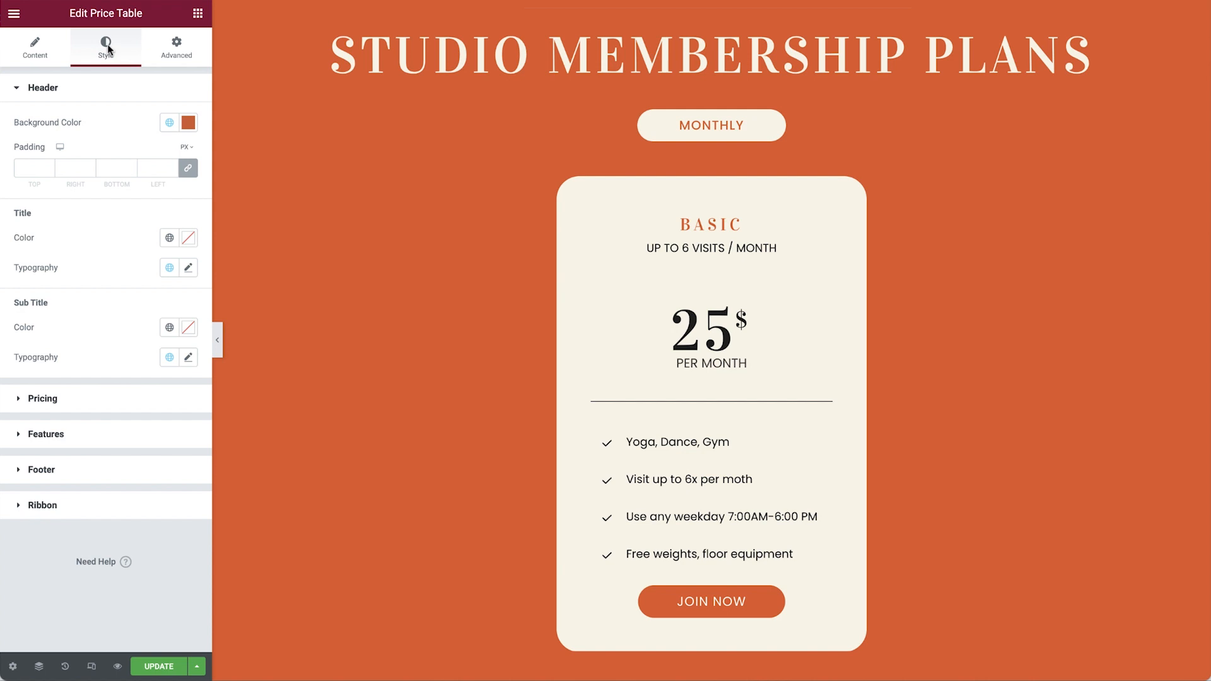
mouse_move(171, 60)
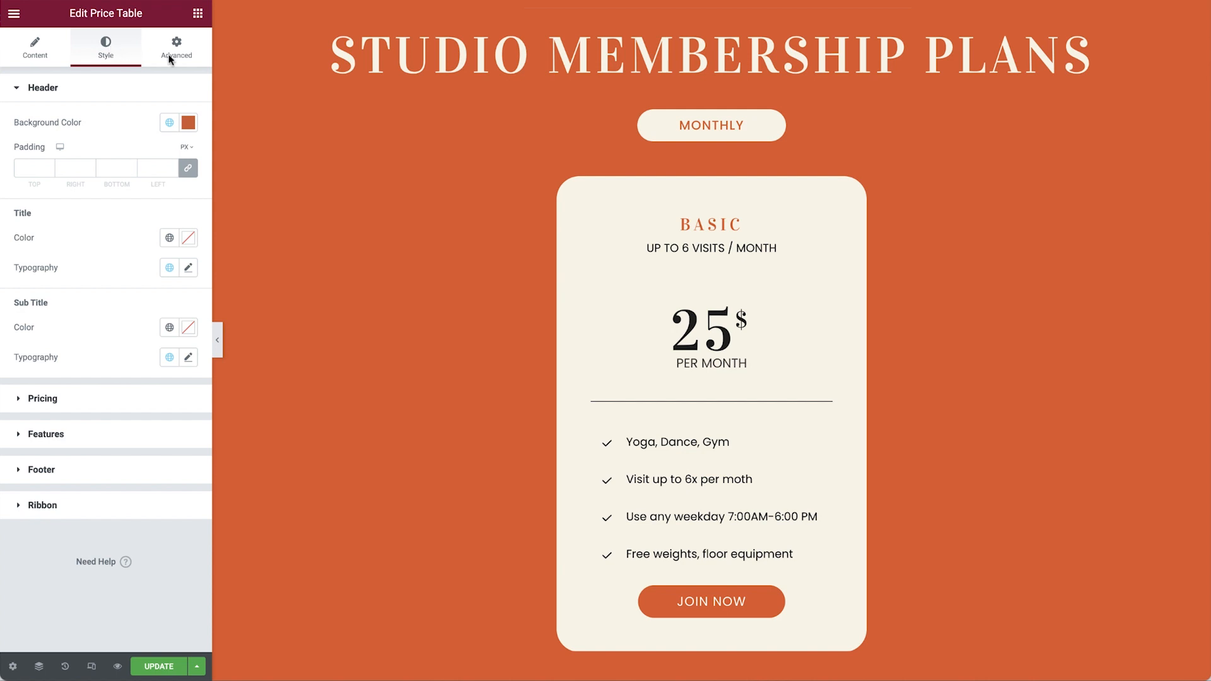
left_click(176, 47)
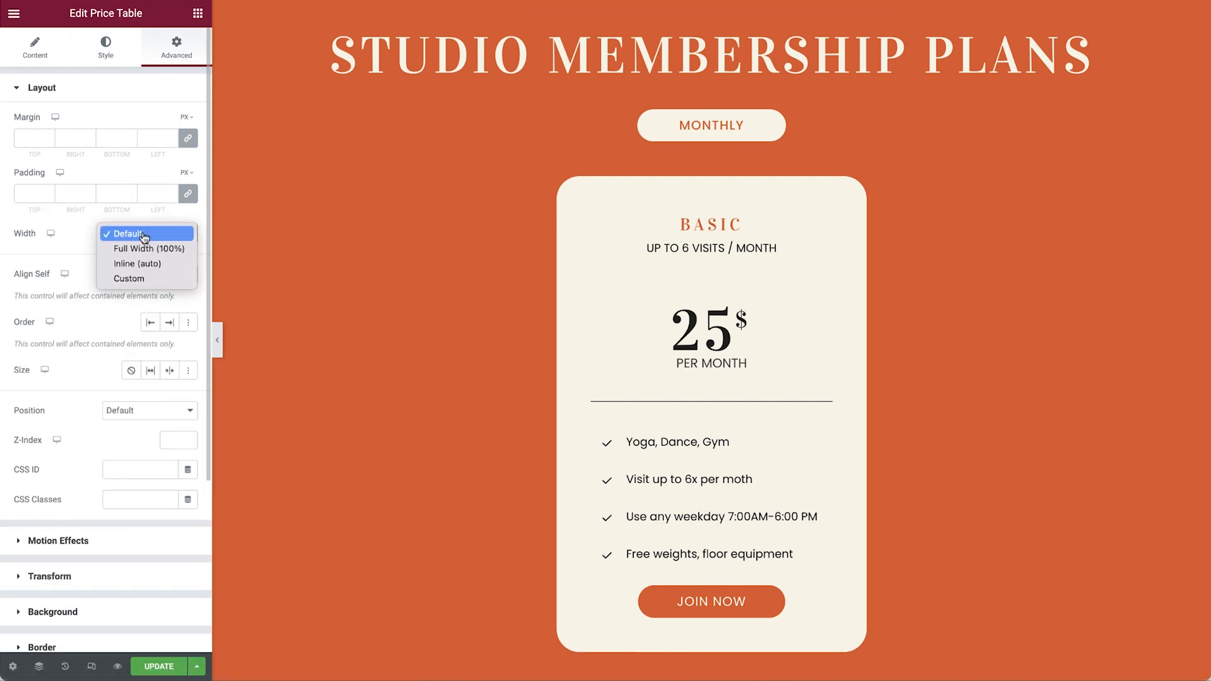
left_click(146, 233)
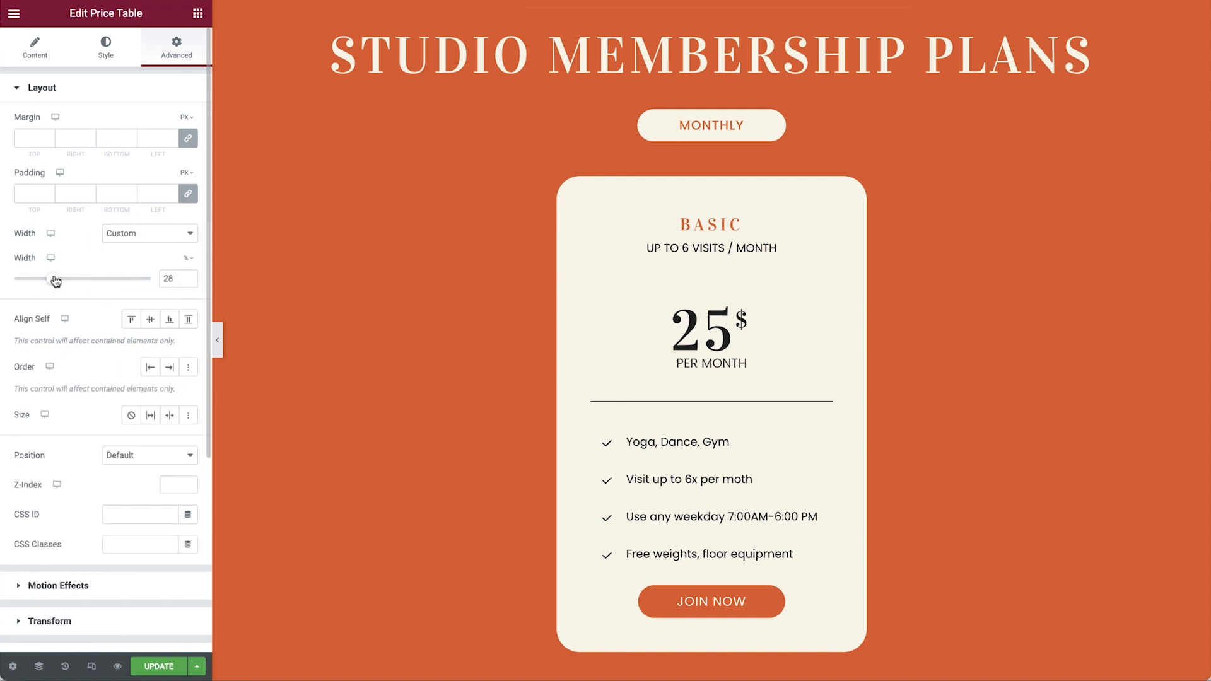
left_click_drag(54, 279, 66, 279)
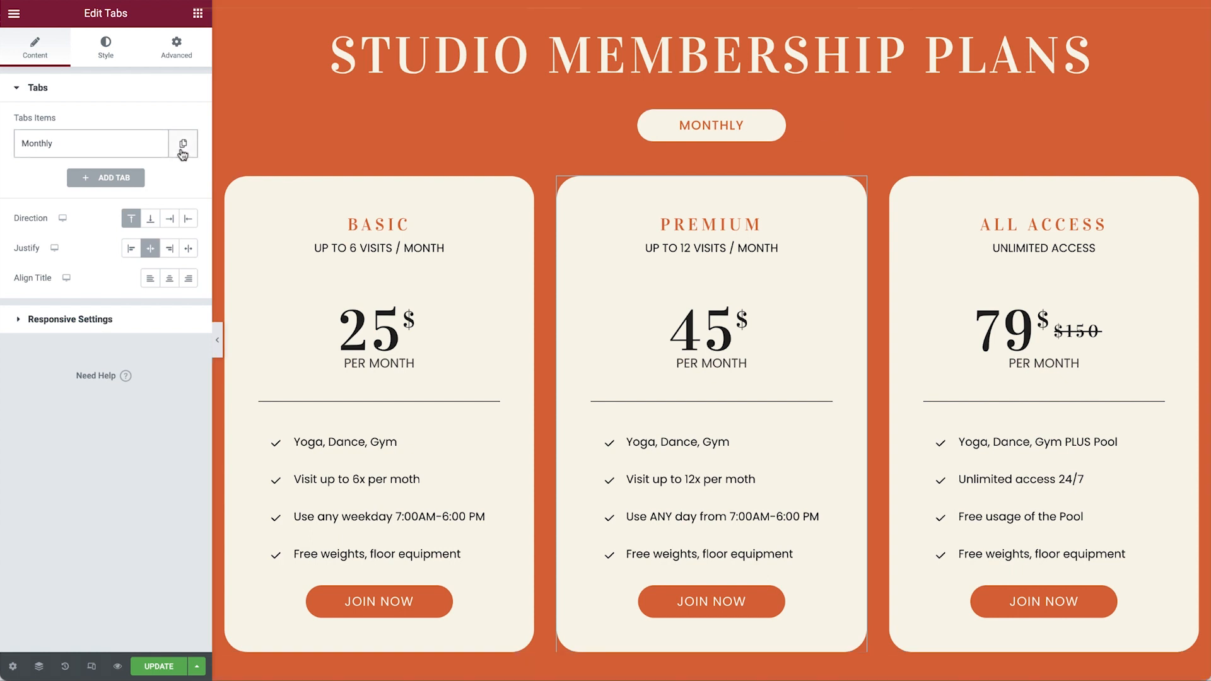
Duplicate the Monthly tab twice, renaming the copies Semi-Annual and Annual
left_click(154, 144)
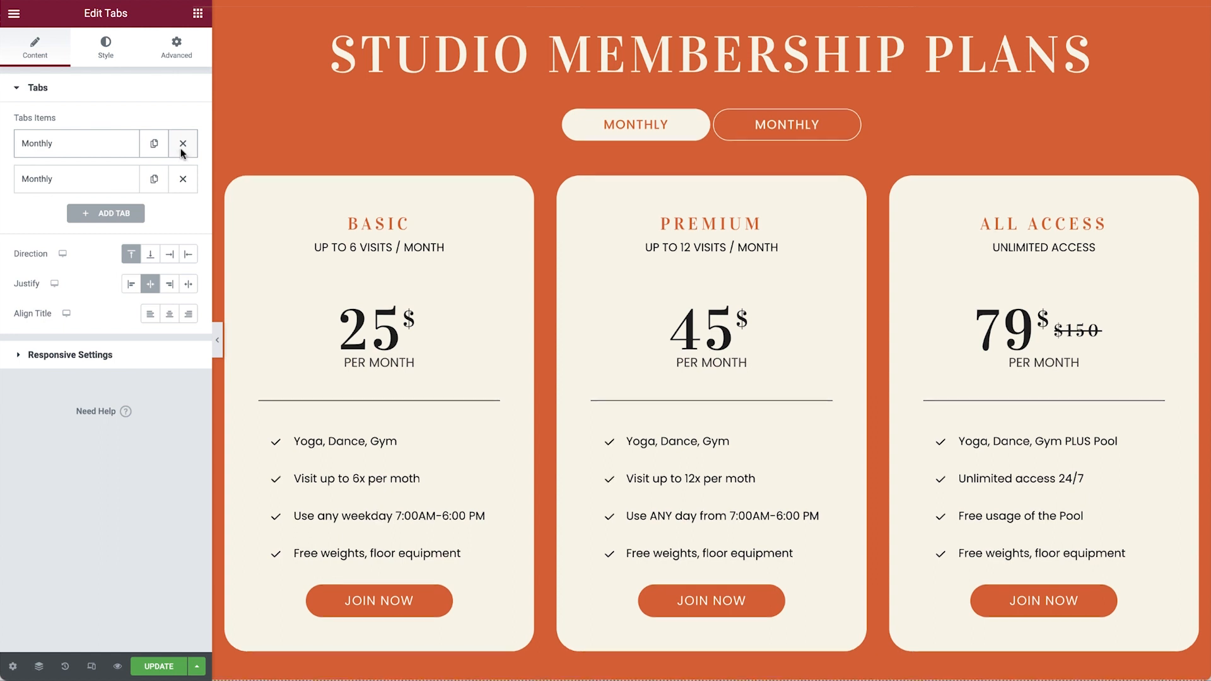
left_click(75, 178)
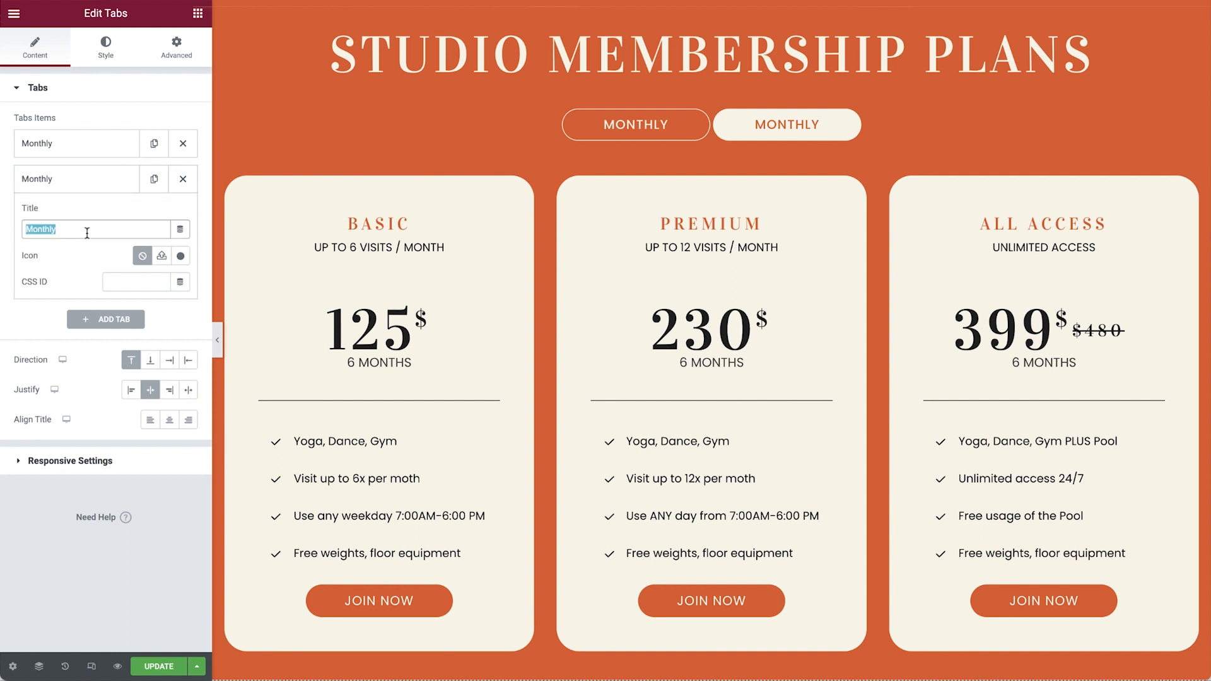
type("Semi-Annual")
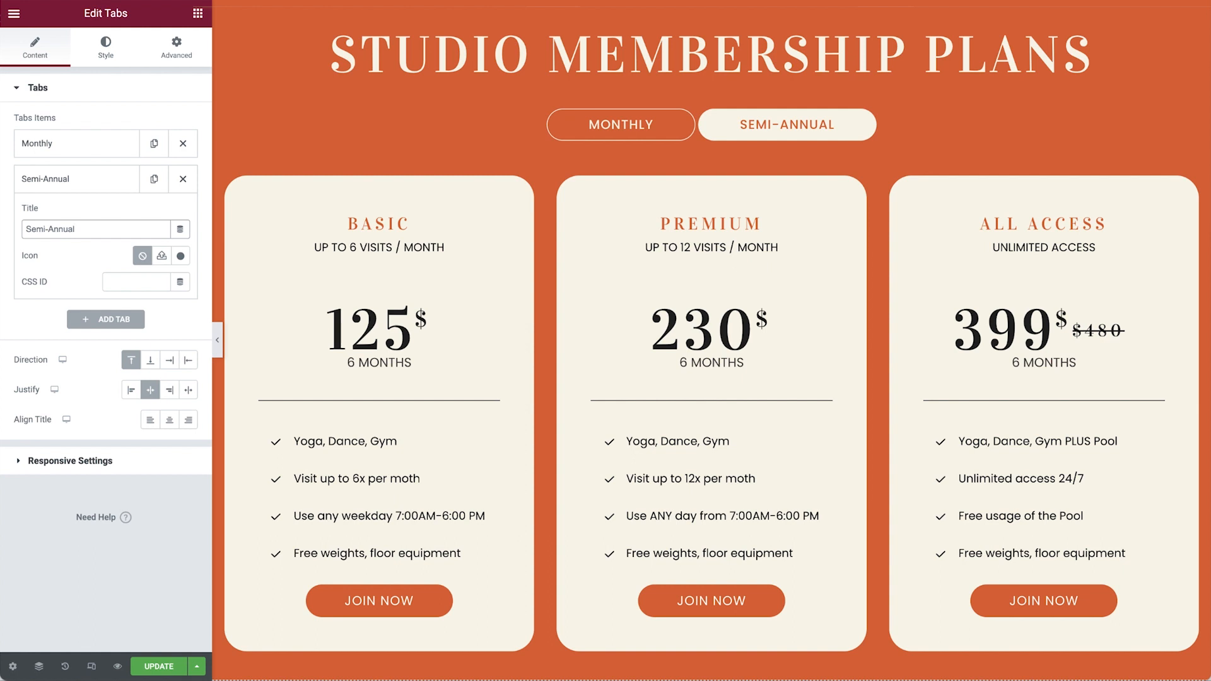
left_click(154, 179)
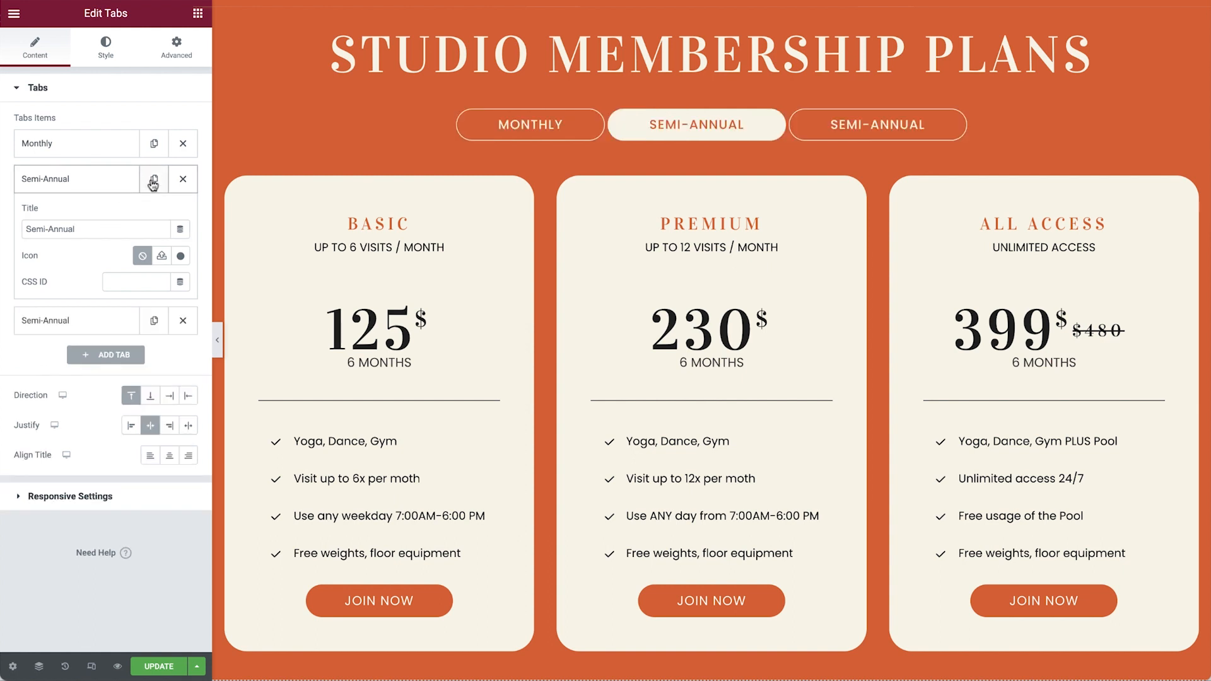
left_click(75, 214)
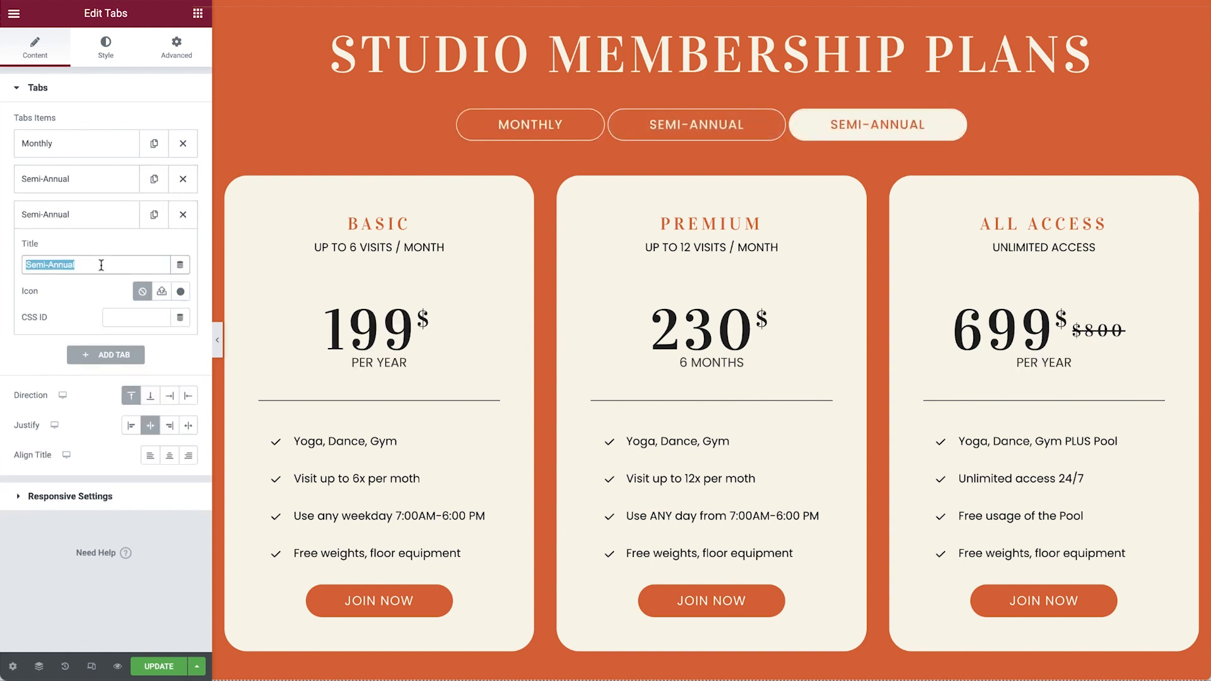
type("Annual")
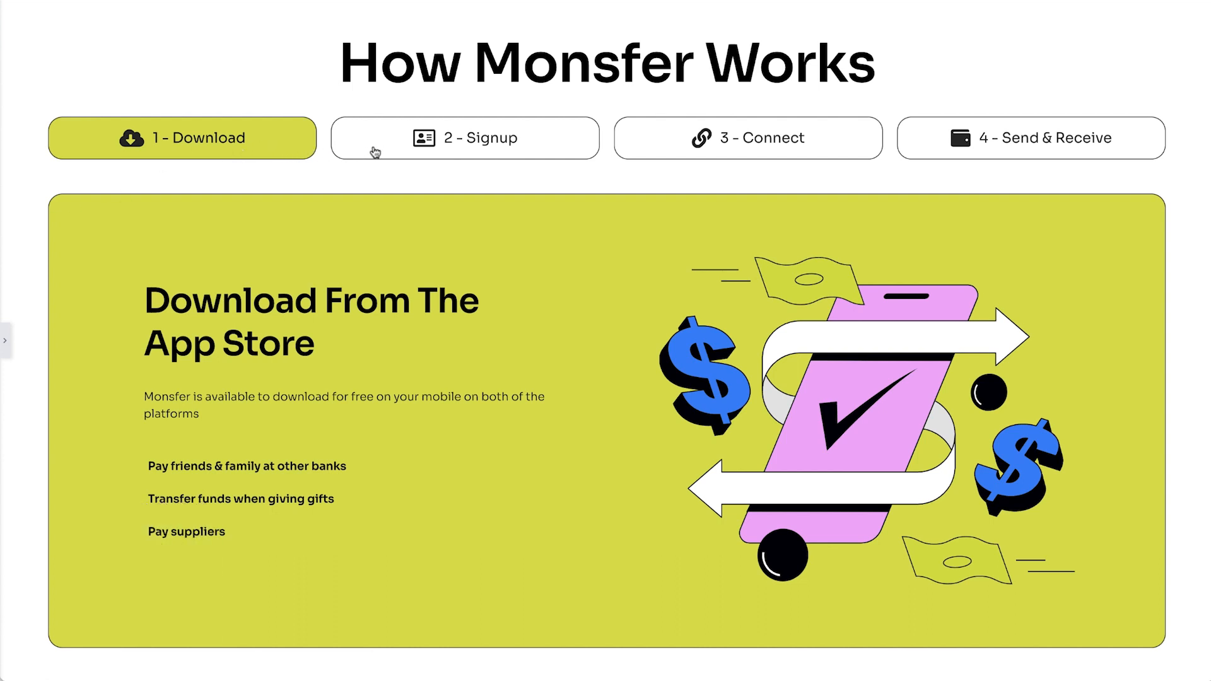
After previewing the example steps, add content to the Download tab with a Slide In Right image
left_click(746, 138)
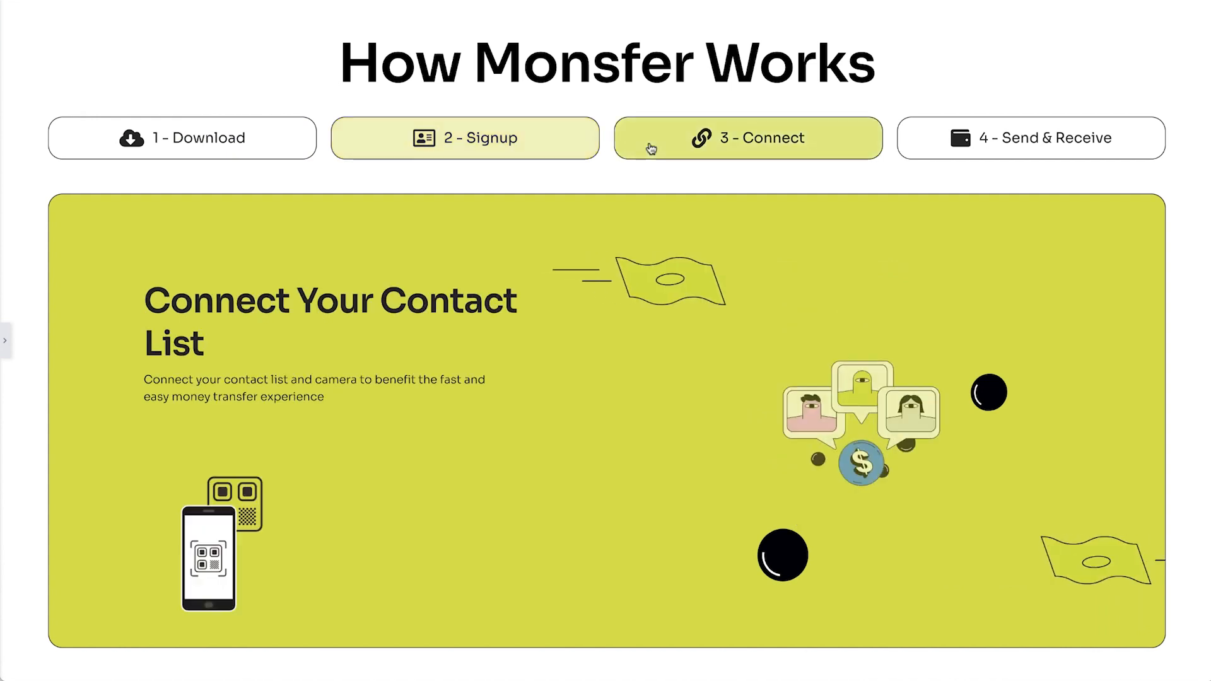
left_click(1030, 137)
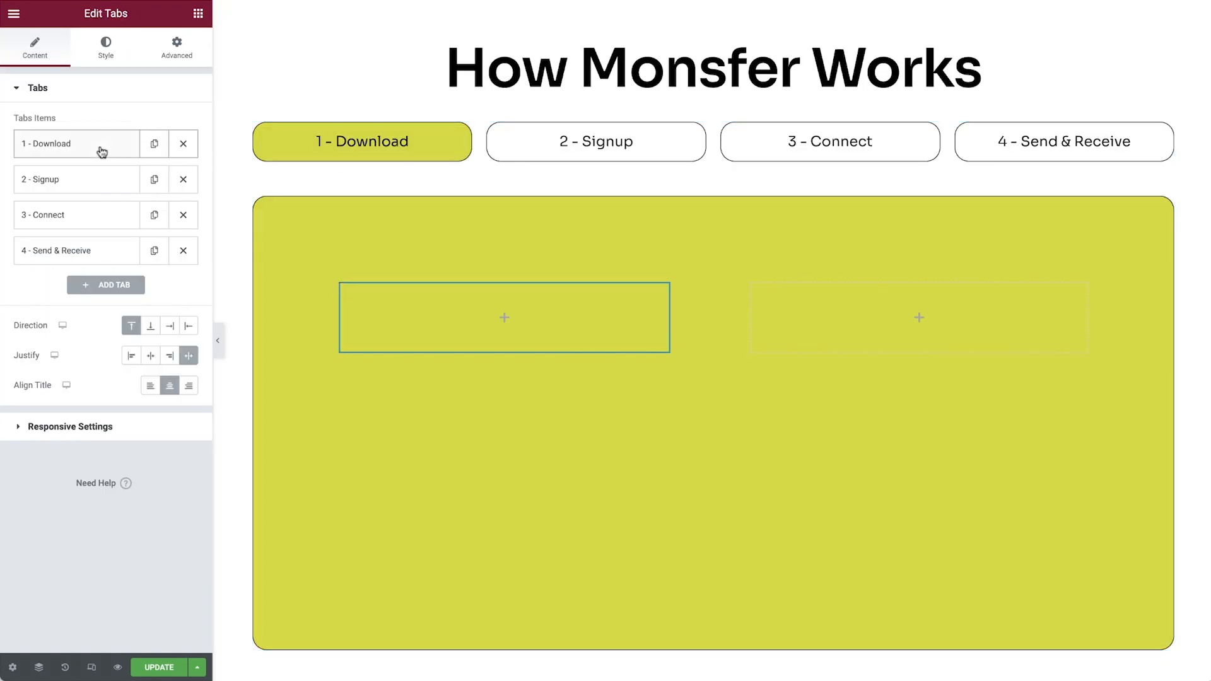
left_click(76, 144)
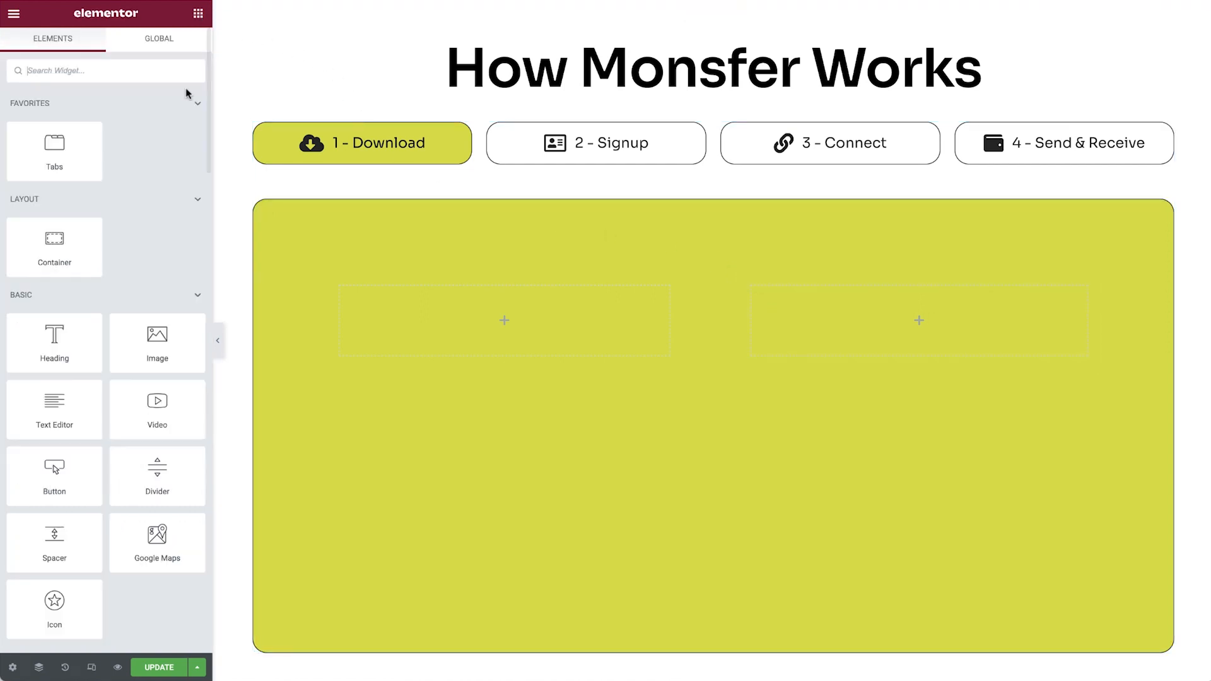
left_click_drag(54, 409, 502, 320)
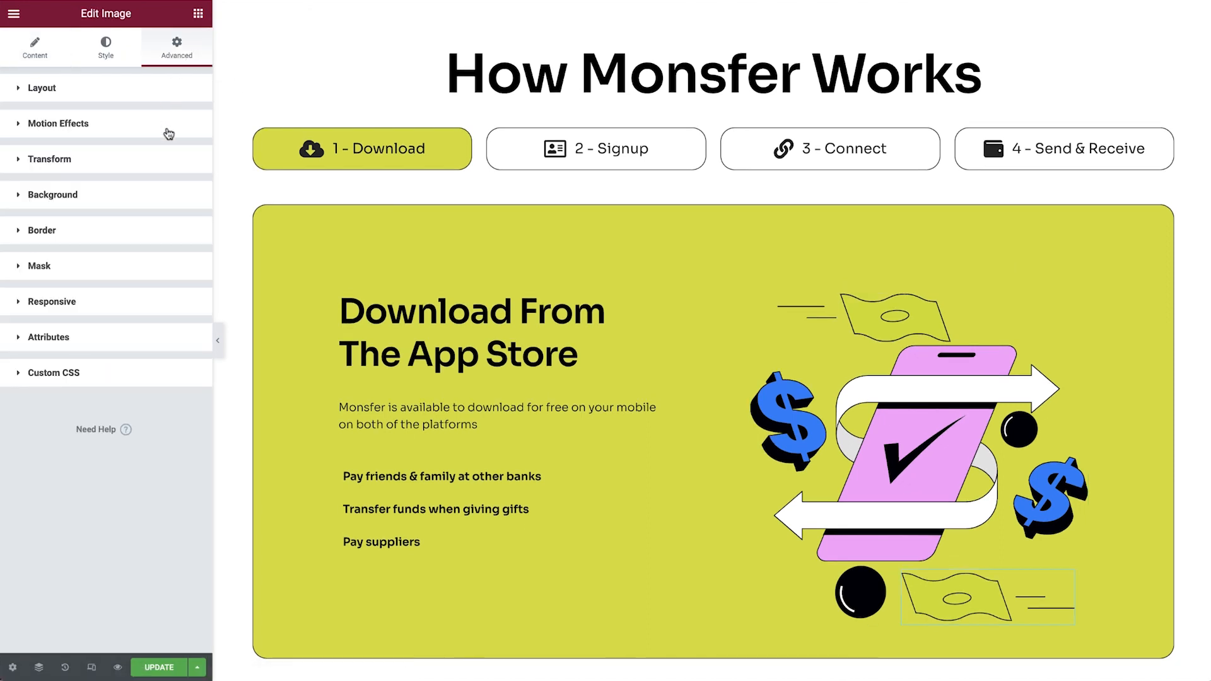
type("slide")
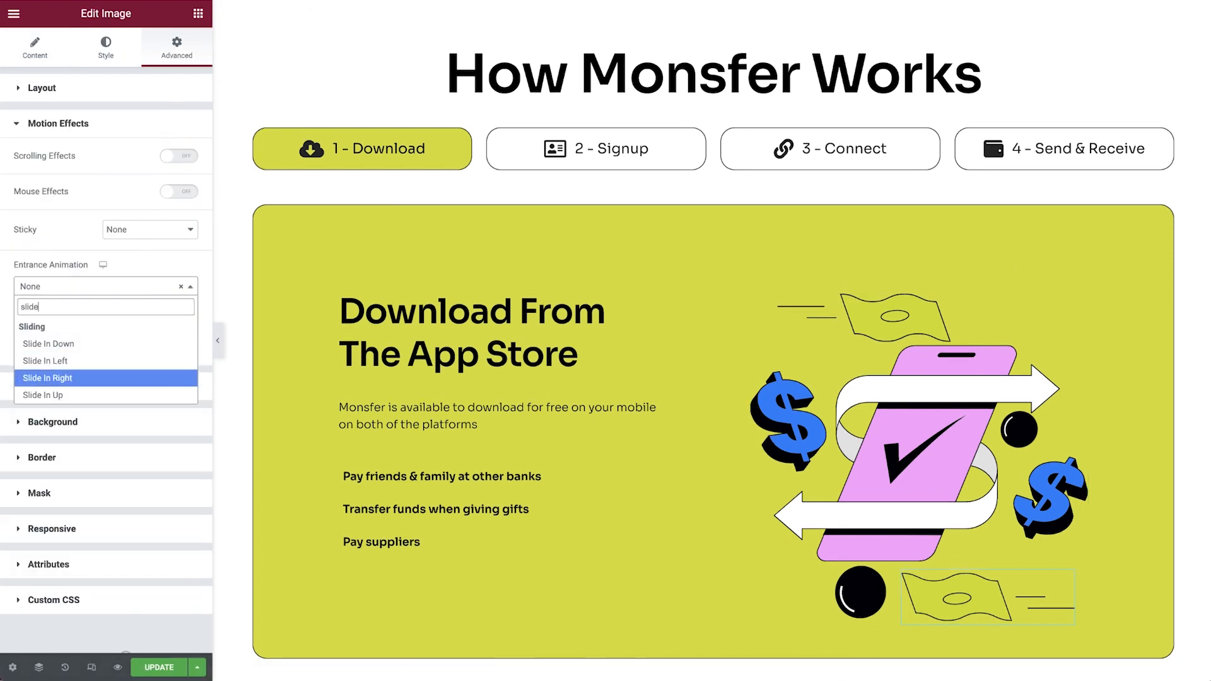
left_click(1063, 148)
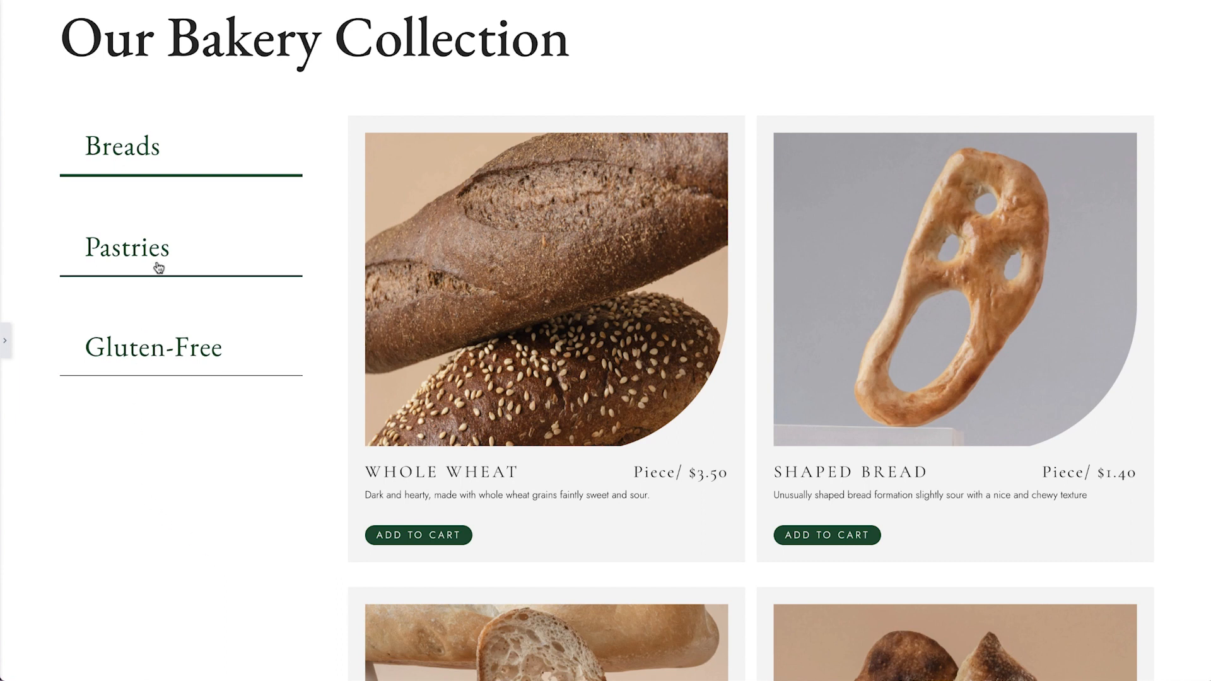
Preview the bakery grid's Pastries and Gluten-Free tabs
left_click(152, 346)
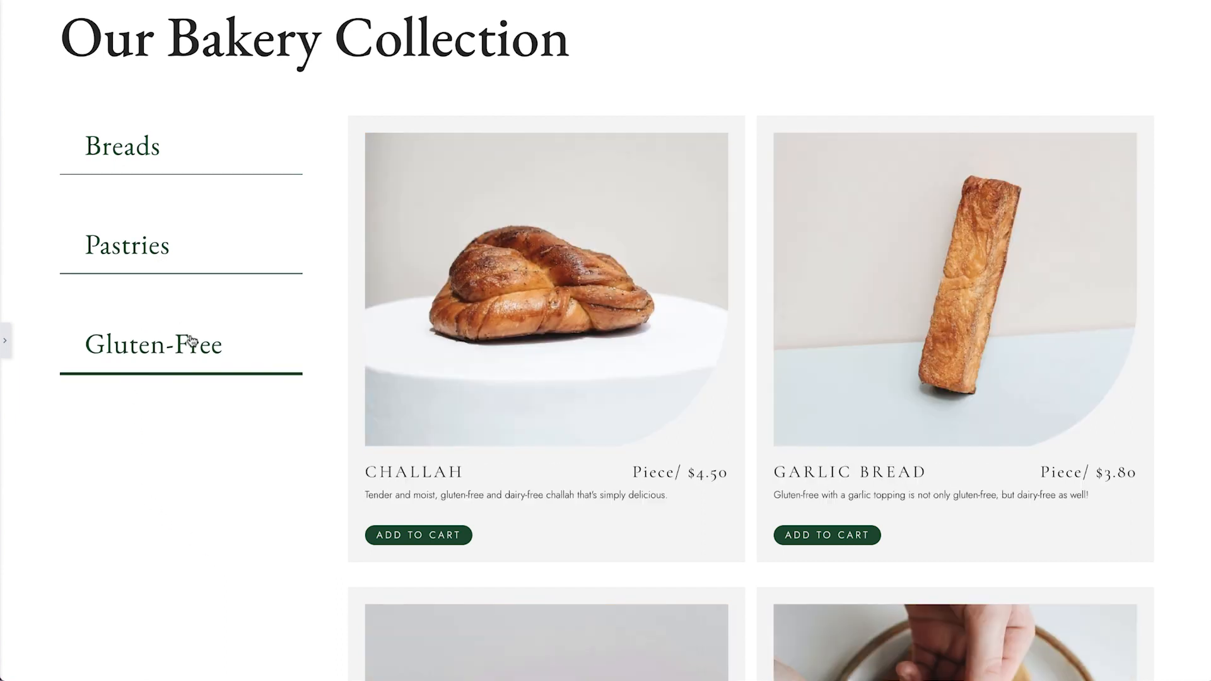
mouse_move(423, 550)
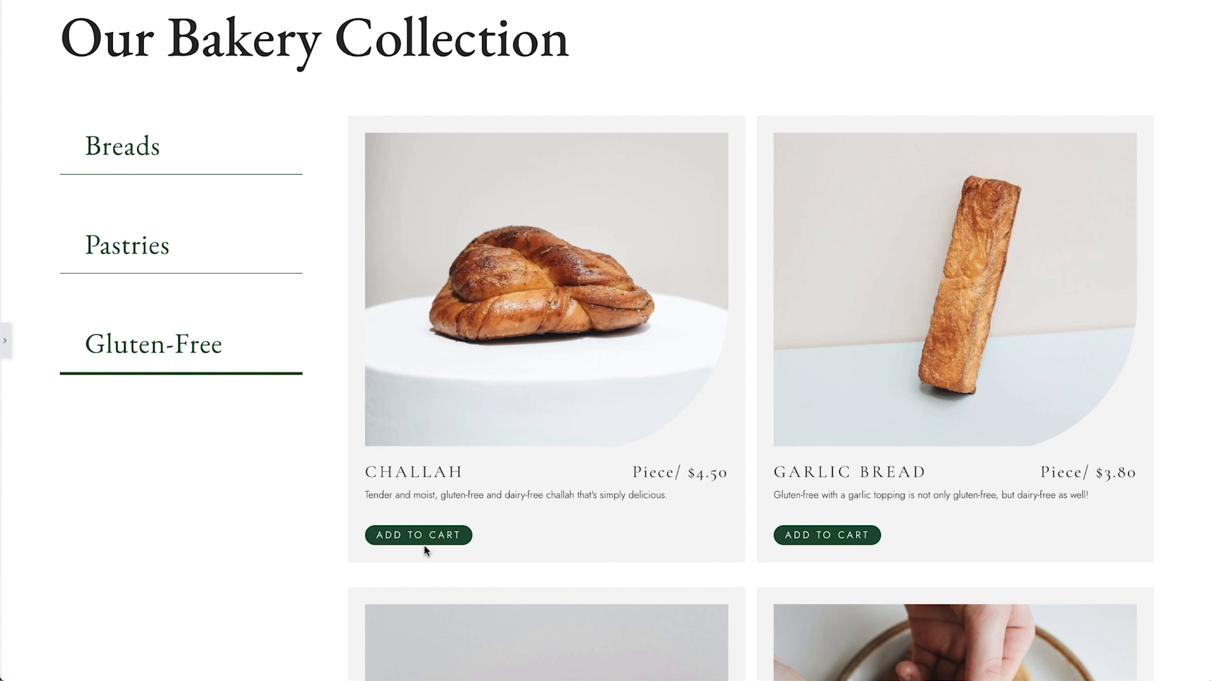
left_click(418, 534)
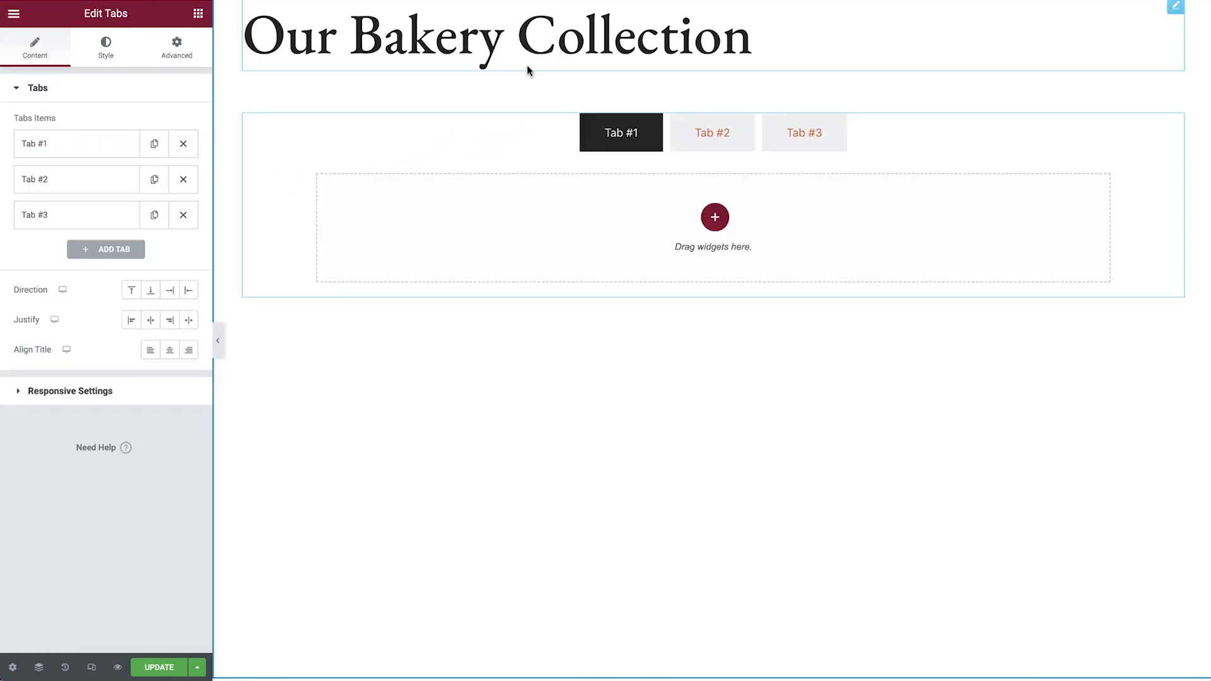
mouse_move(188, 292)
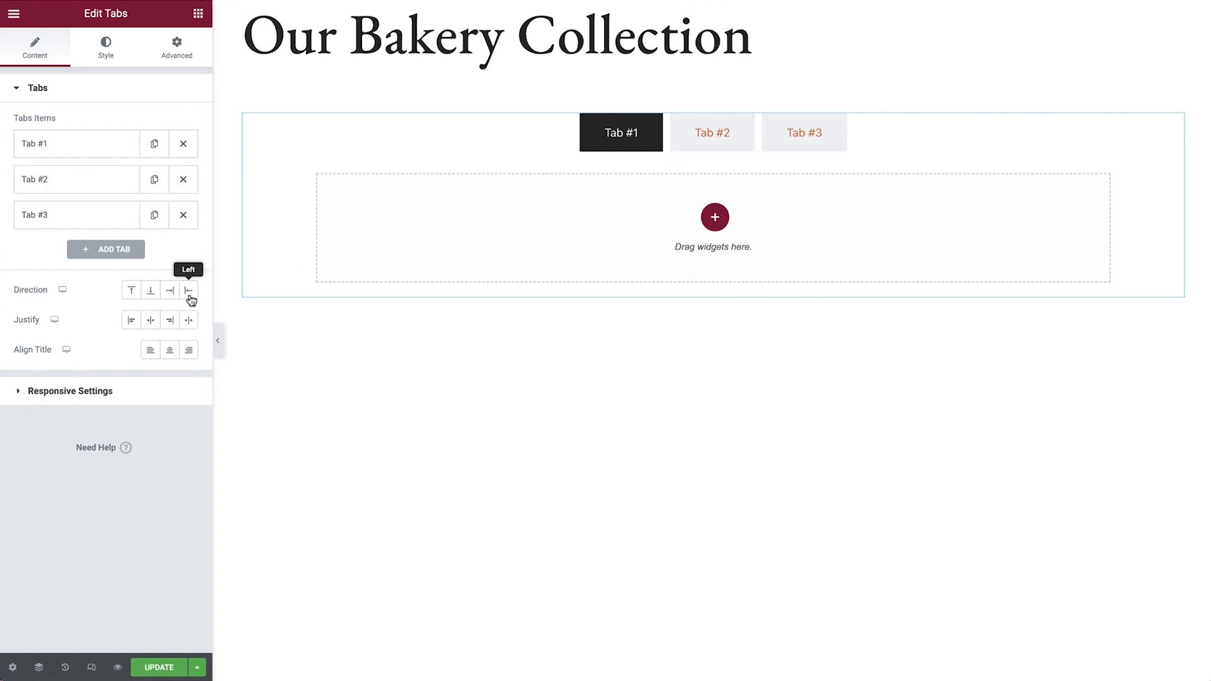
Place the tab titles on the left and assign the bakery product template to the Loop Grid
left_click(198, 13)
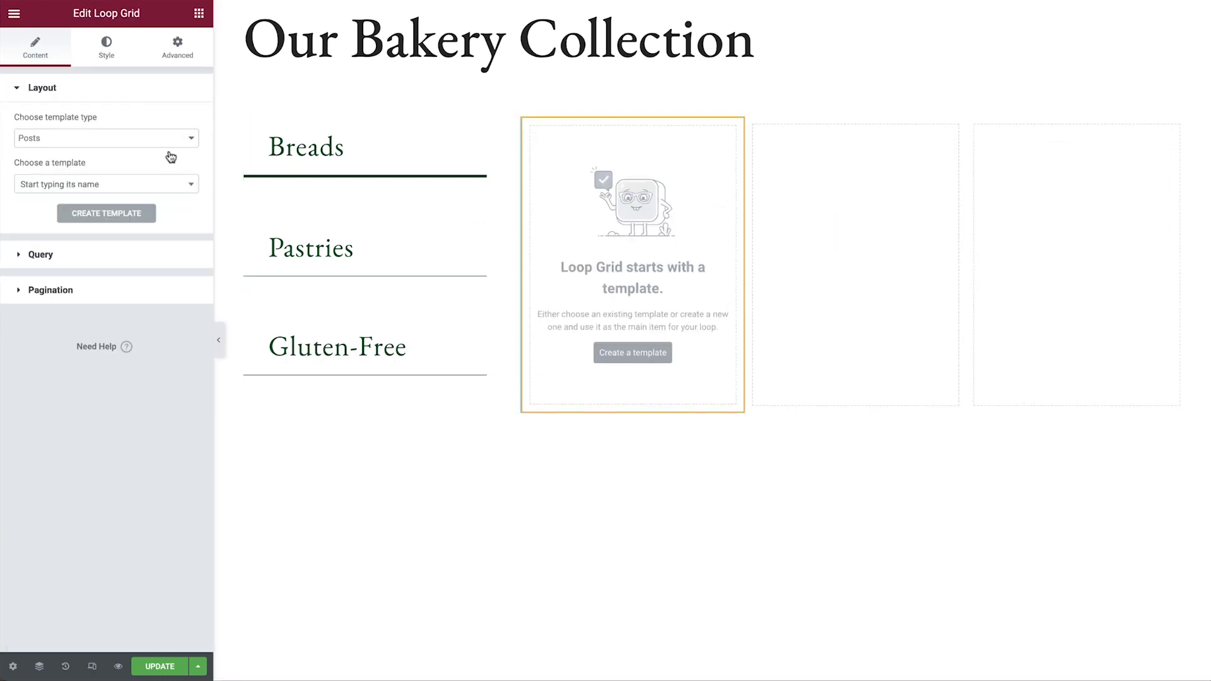
left_click(106, 138)
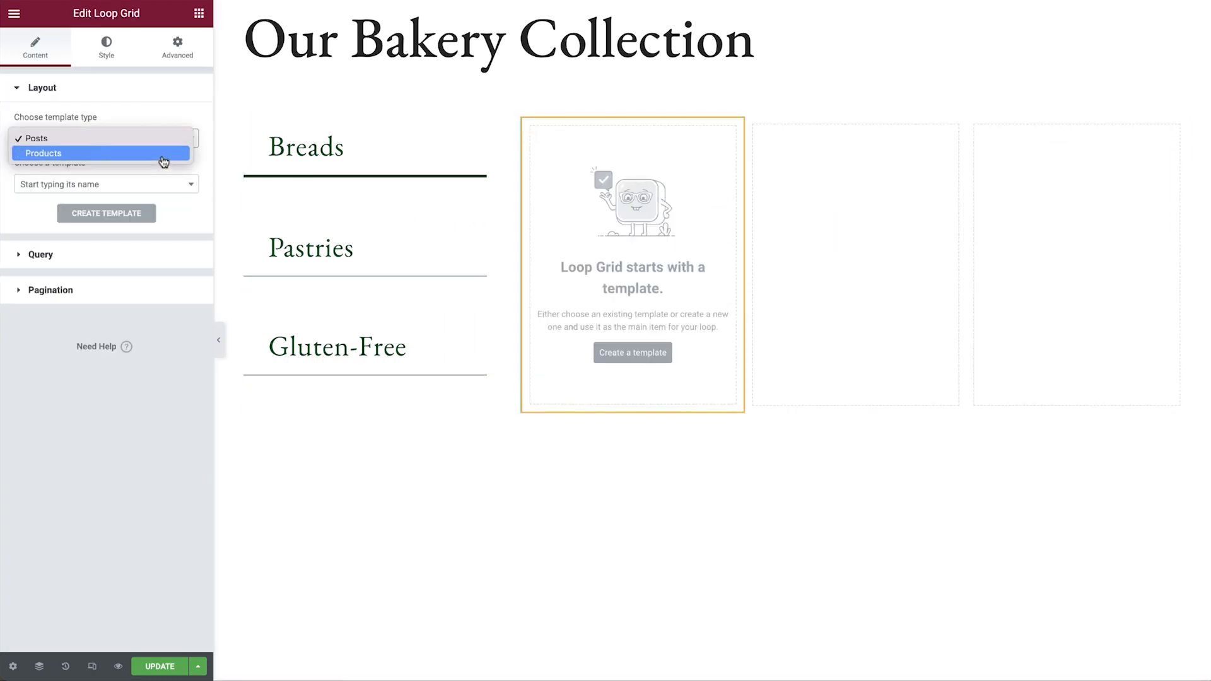
type("bake")
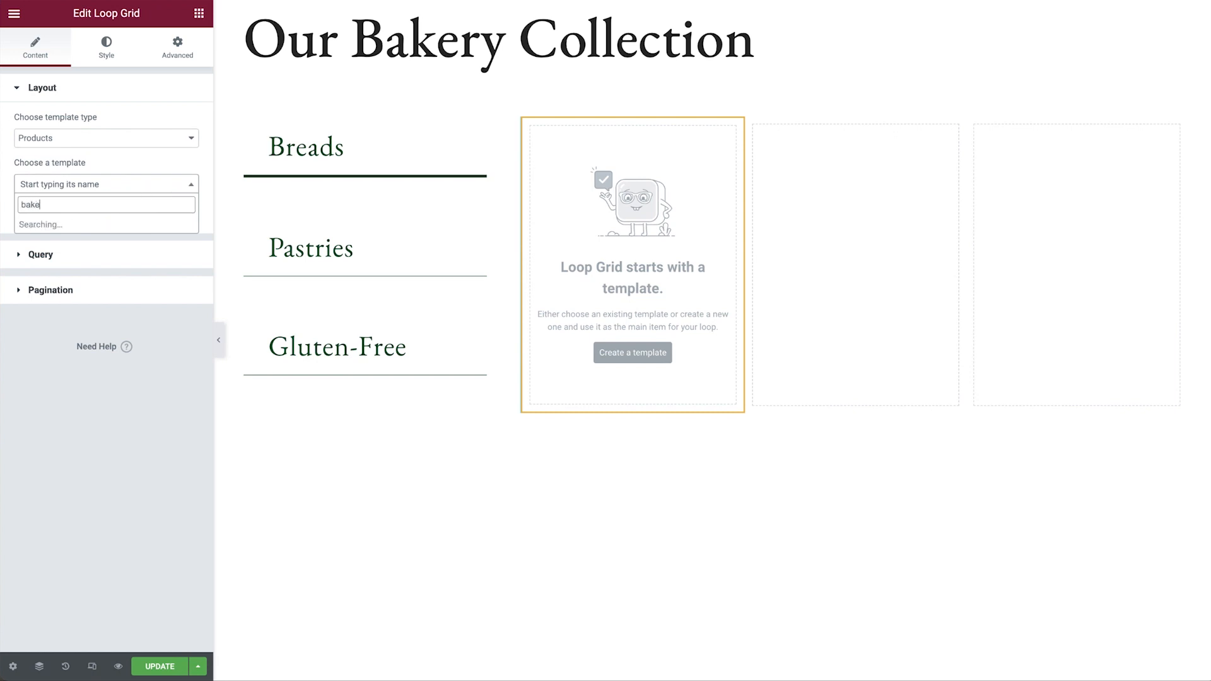
left_click(106, 203)
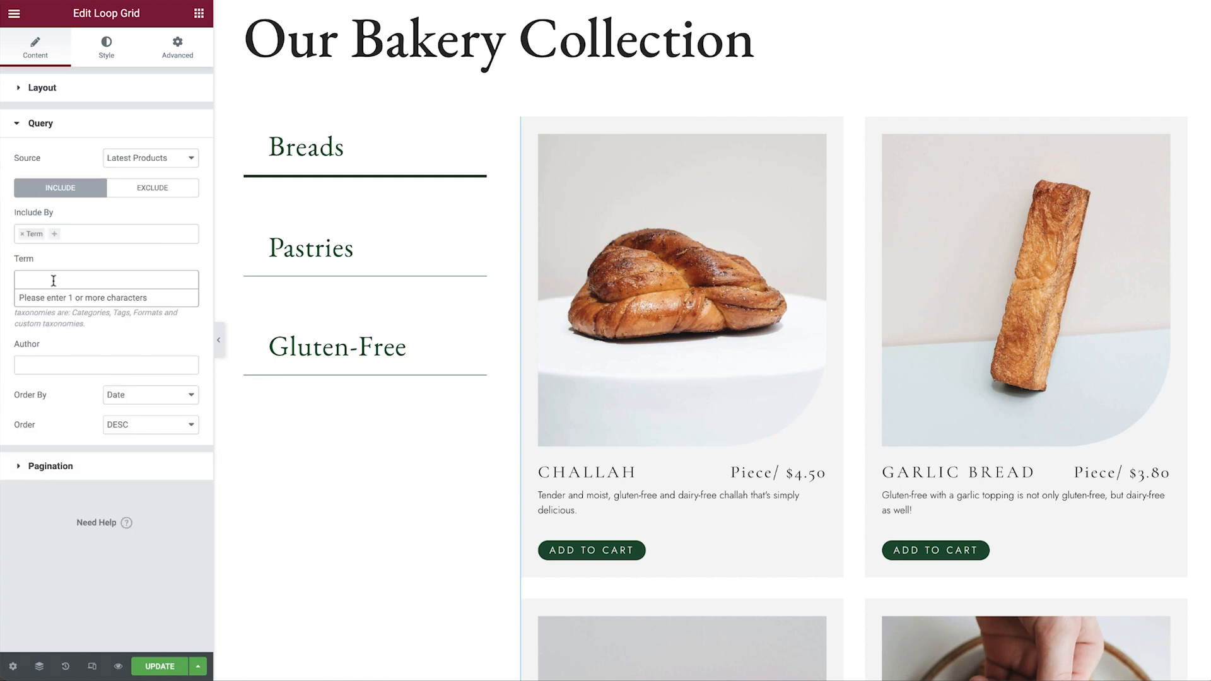
Include only the Breads product category term in the Breads tab's Loop Grid query
type("breads")
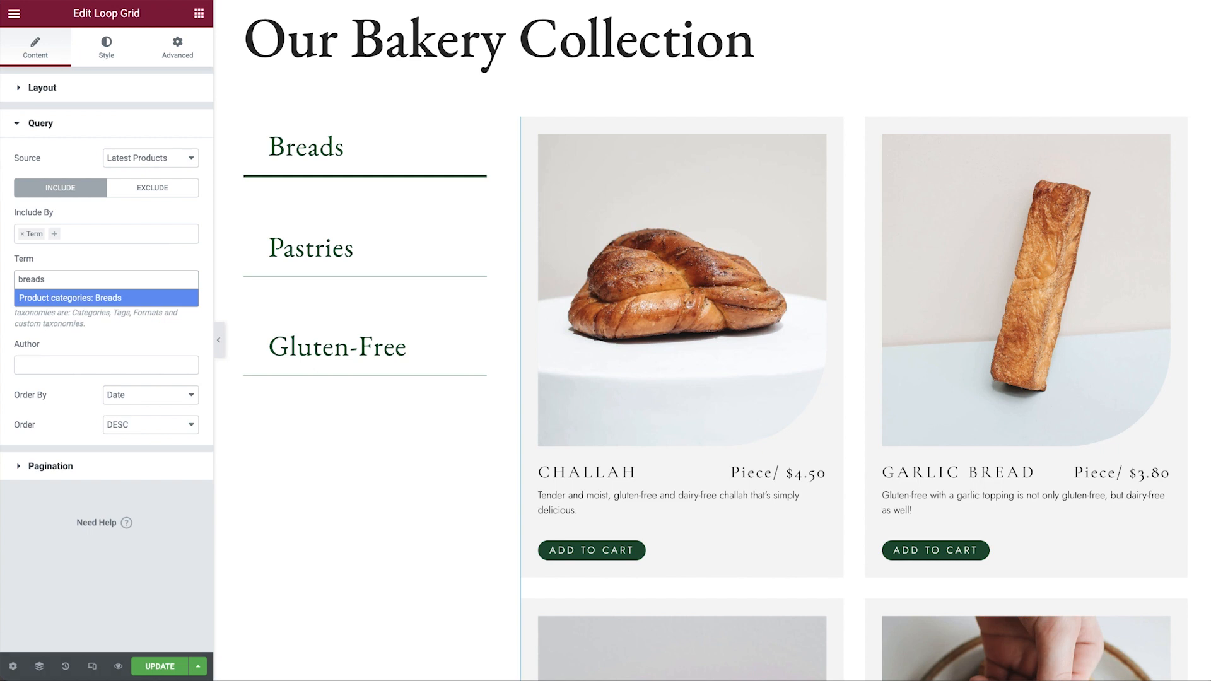
left_click(106, 298)
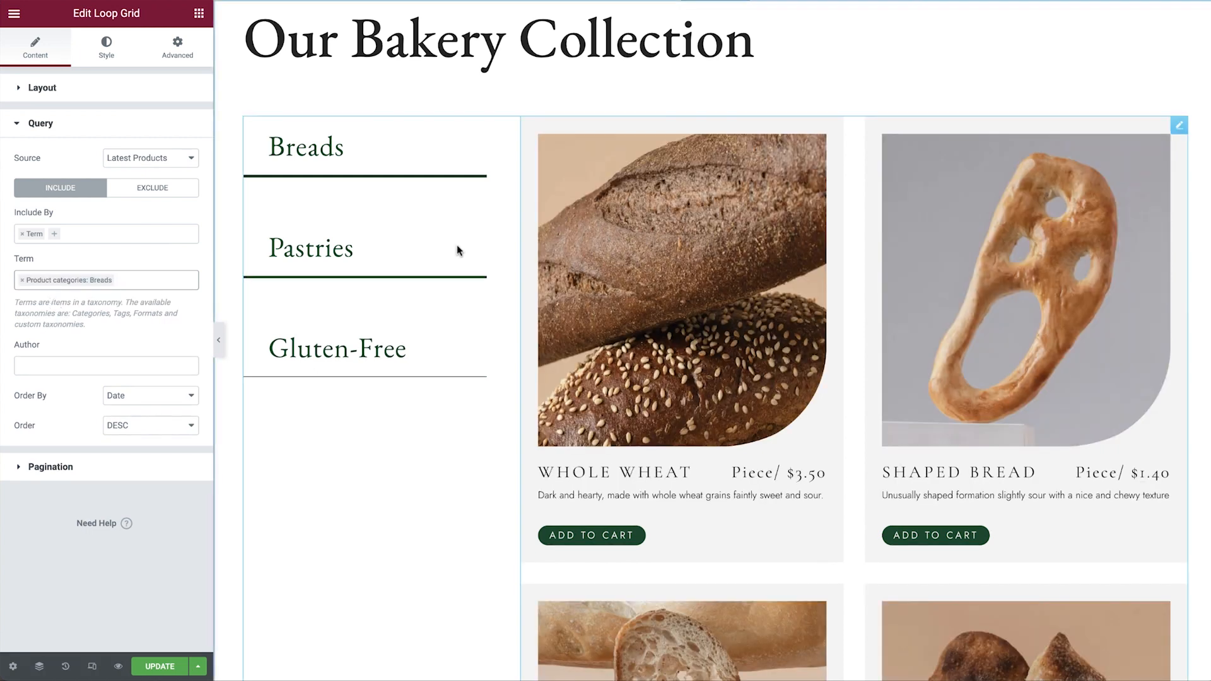
mouse_move(609, 303)
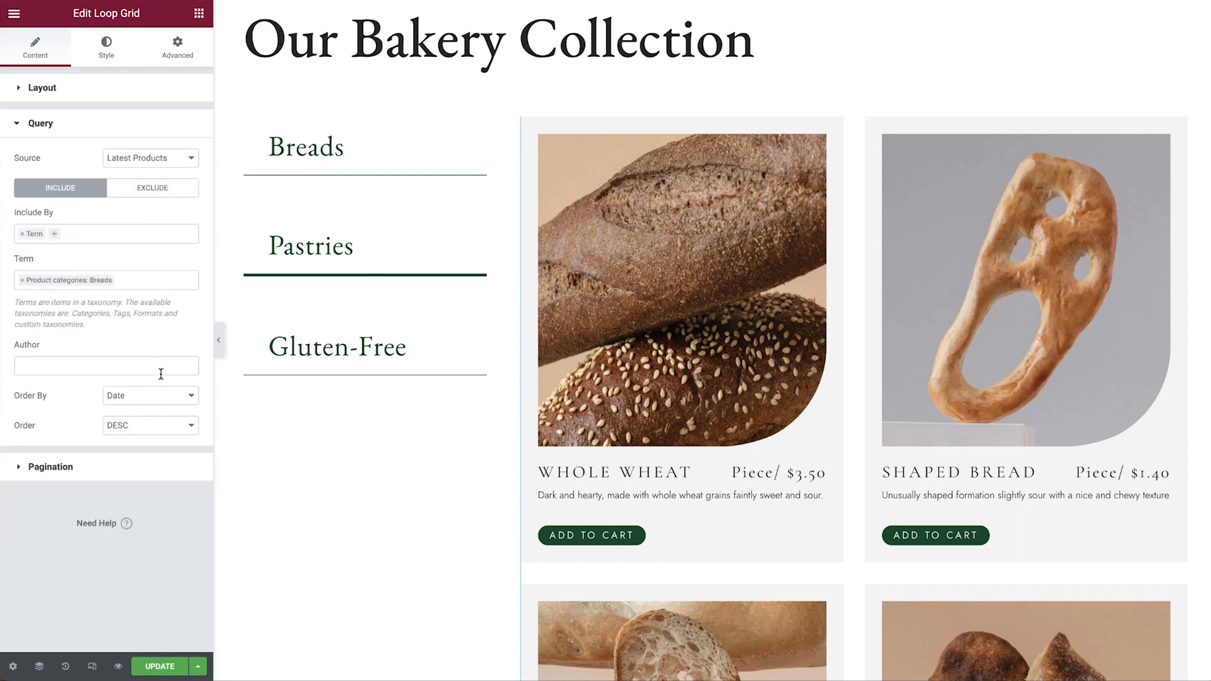
left_click(106, 279)
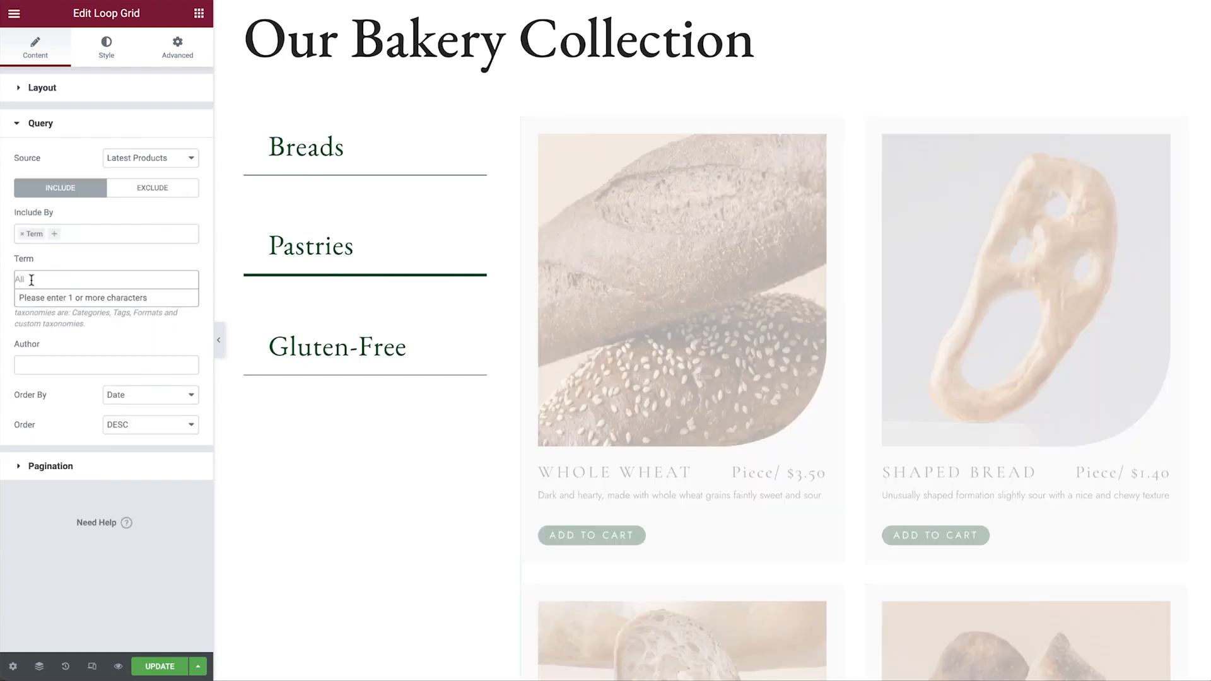
left_click(106, 280)
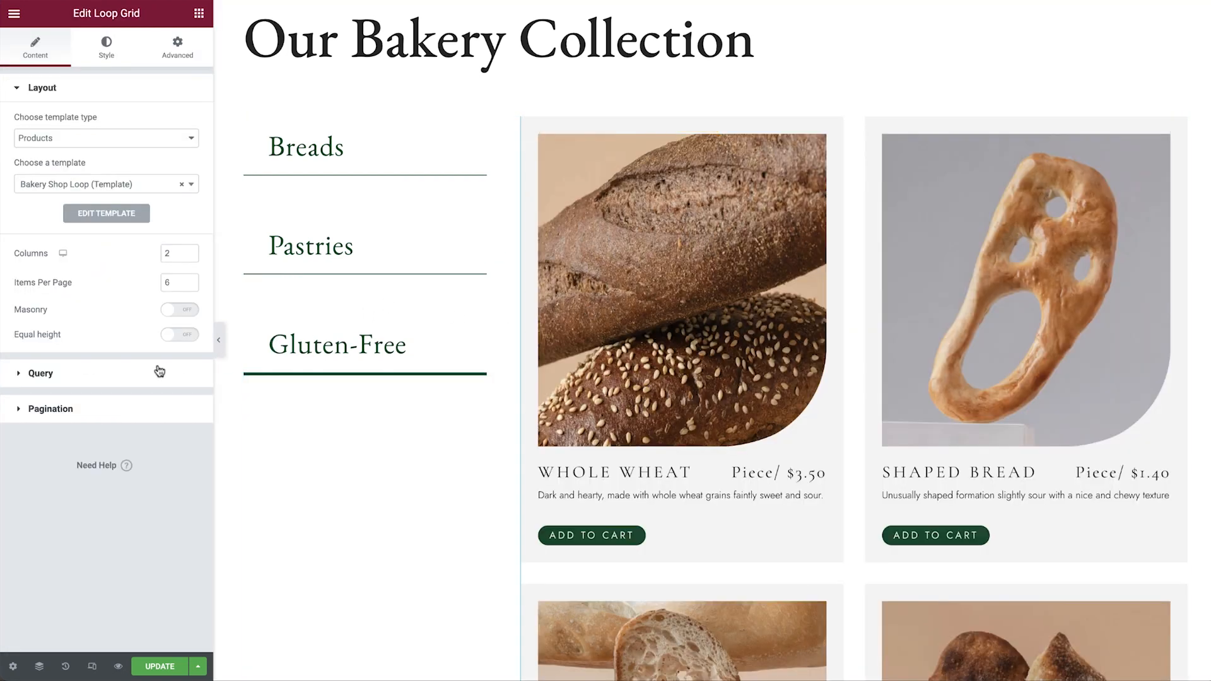
Limit the Gluten-Free tab's grid to the gluten free product category
left_click(40, 373)
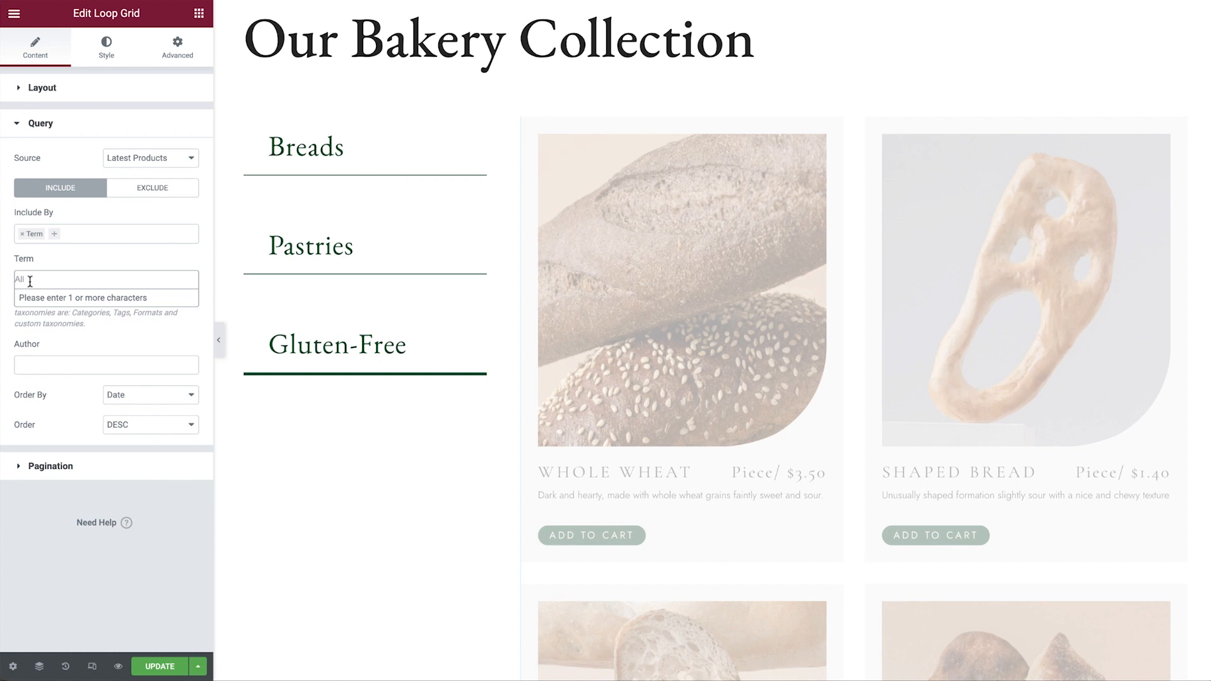
type("gluten")
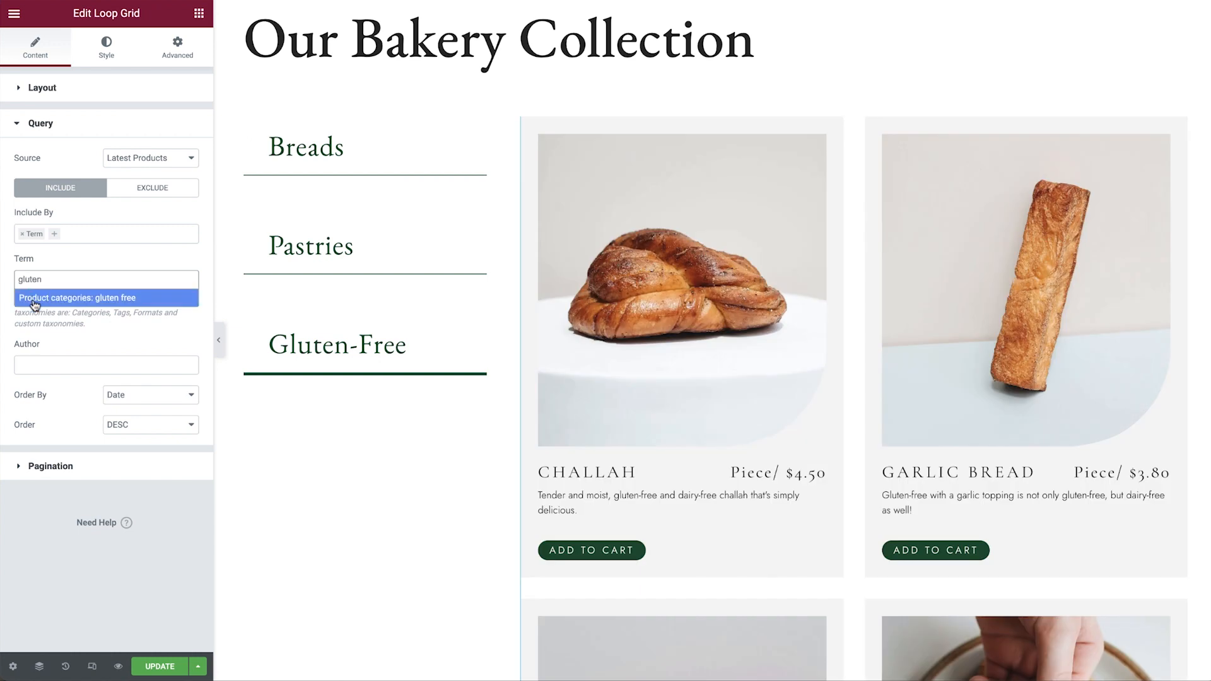
left_click(106, 297)
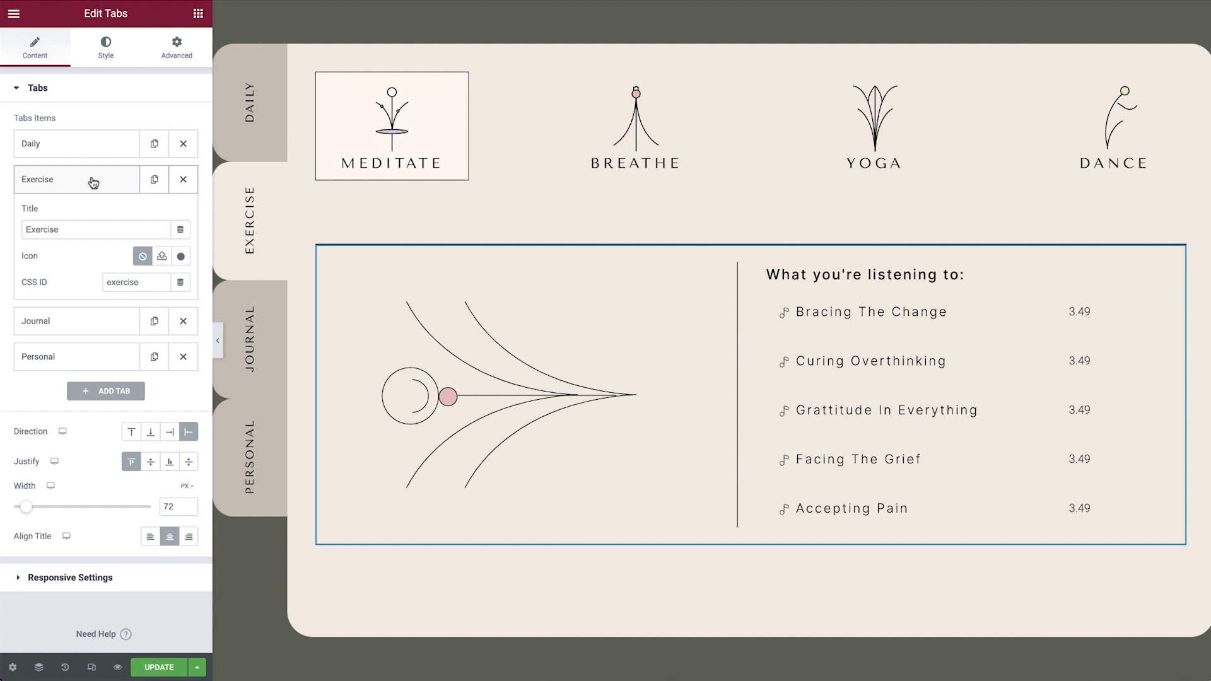
mouse_move(85, 193)
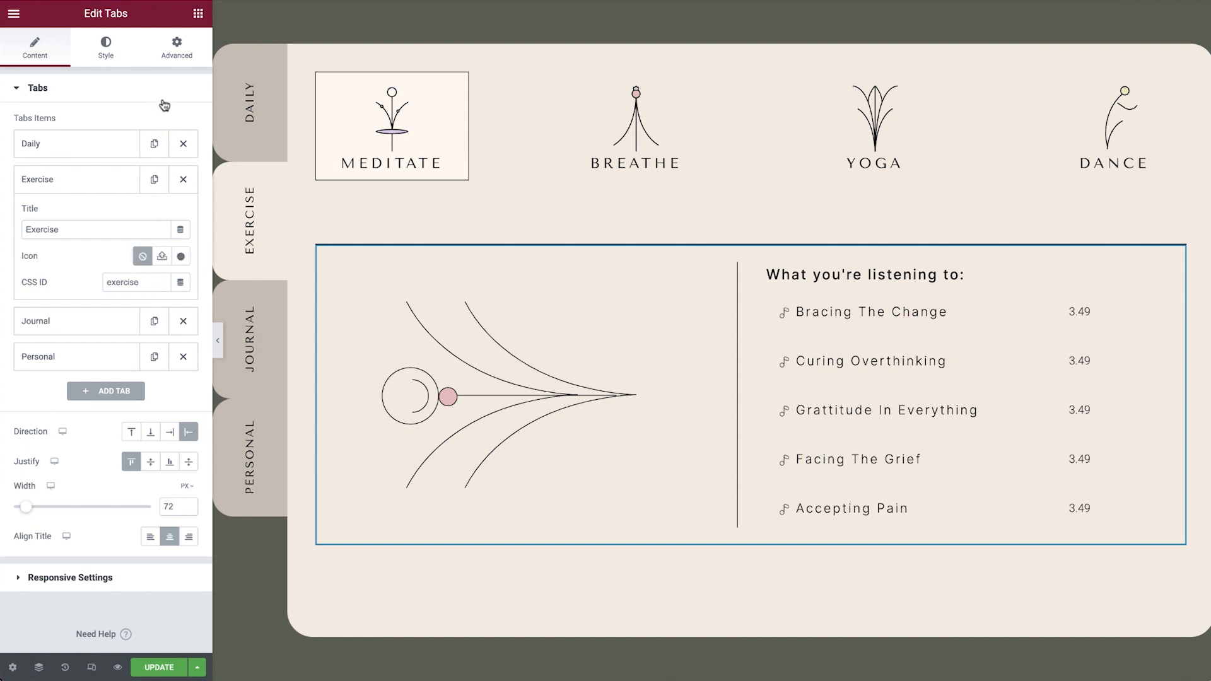
Open Advanced > Custom CSS to review the vertical tabs' rounding and rotation rules
left_click(176, 45)
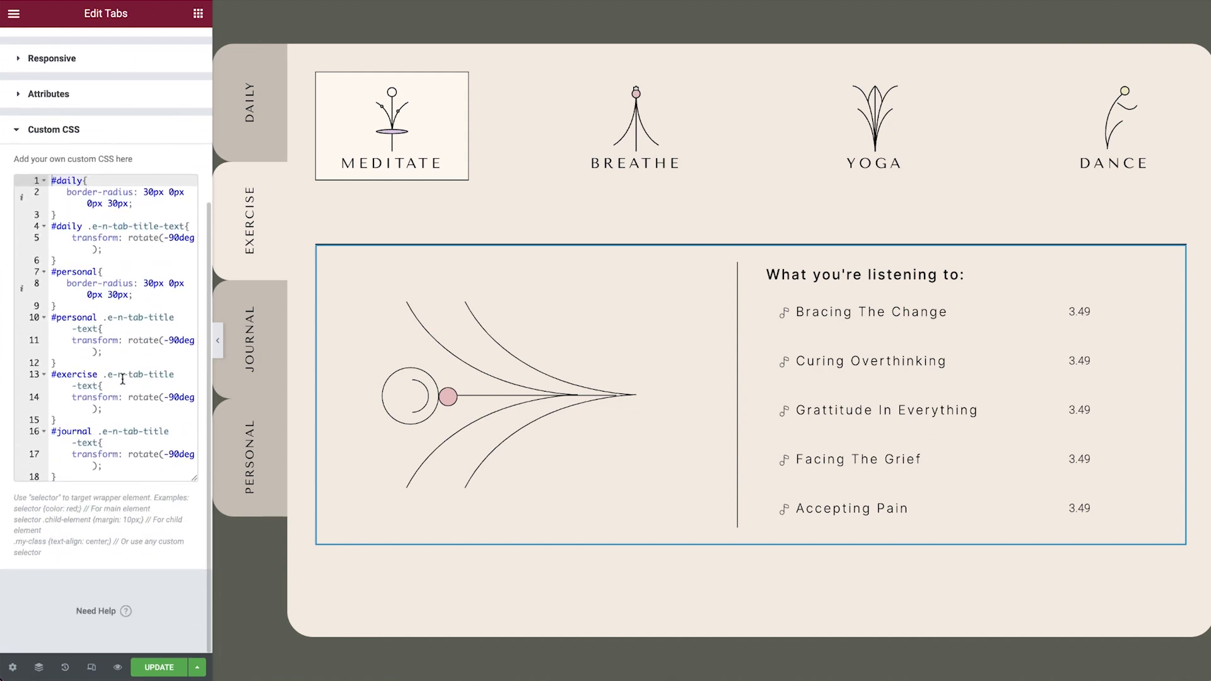
mouse_move(112, 584)
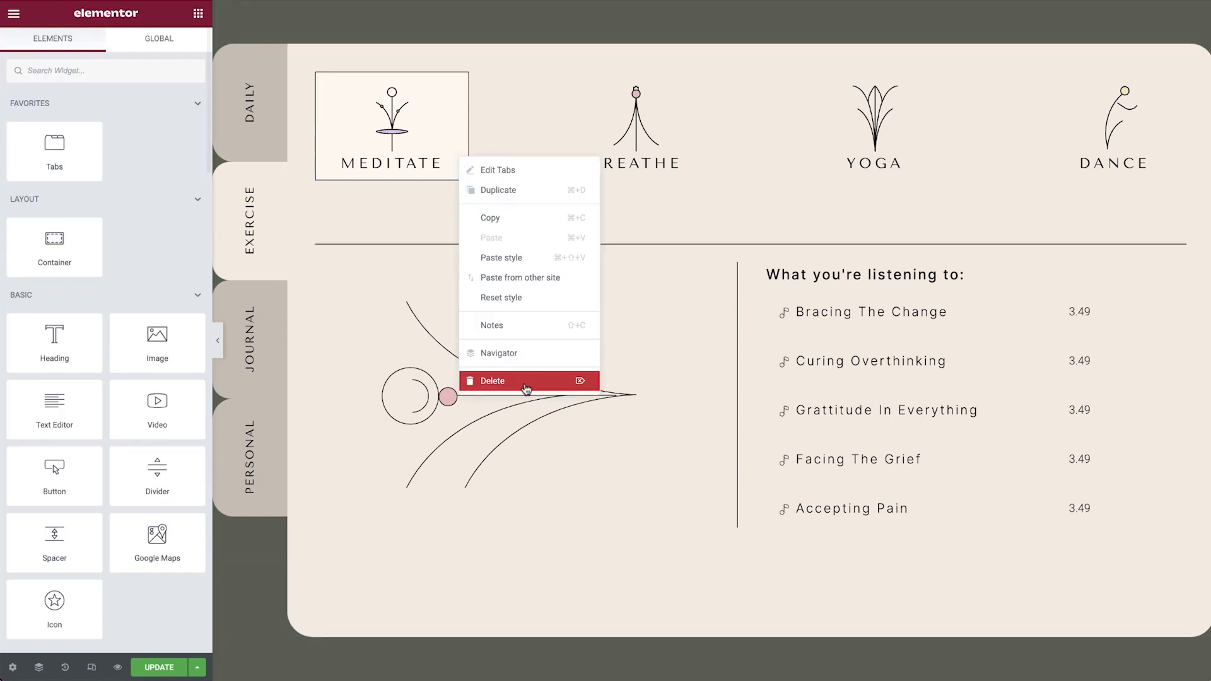
Delete the old inner tabs widget and set the new tabs' Justify to Justified
left_click(492, 379)
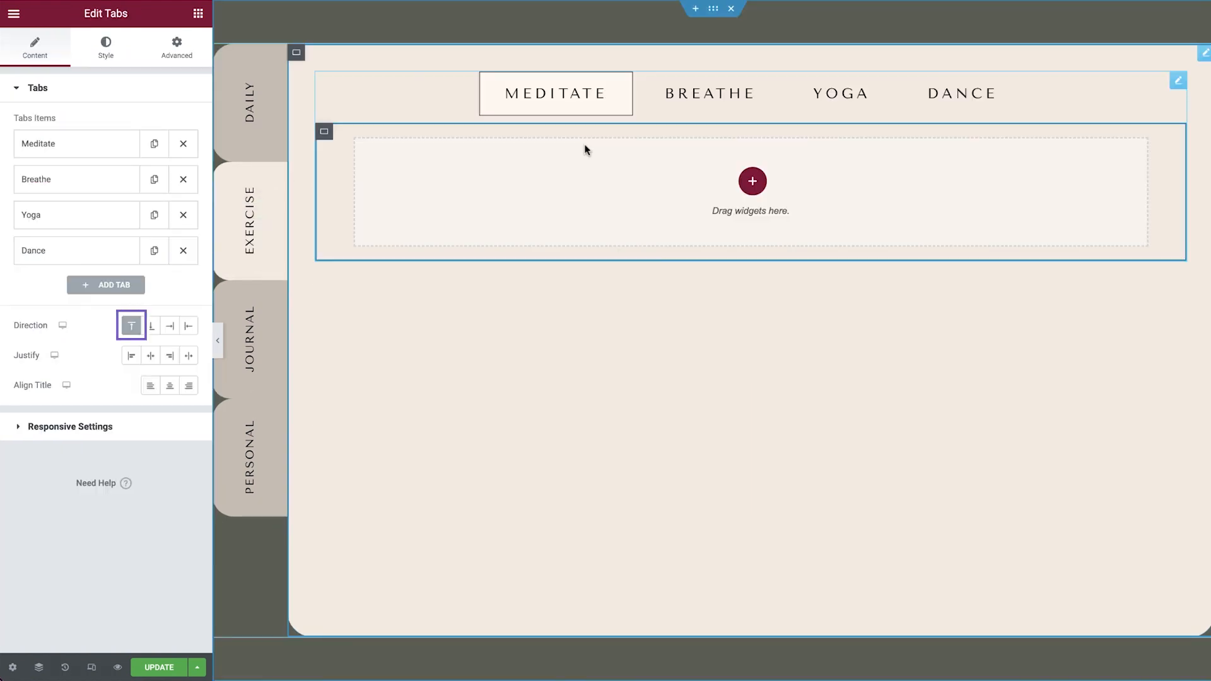
left_click(189, 355)
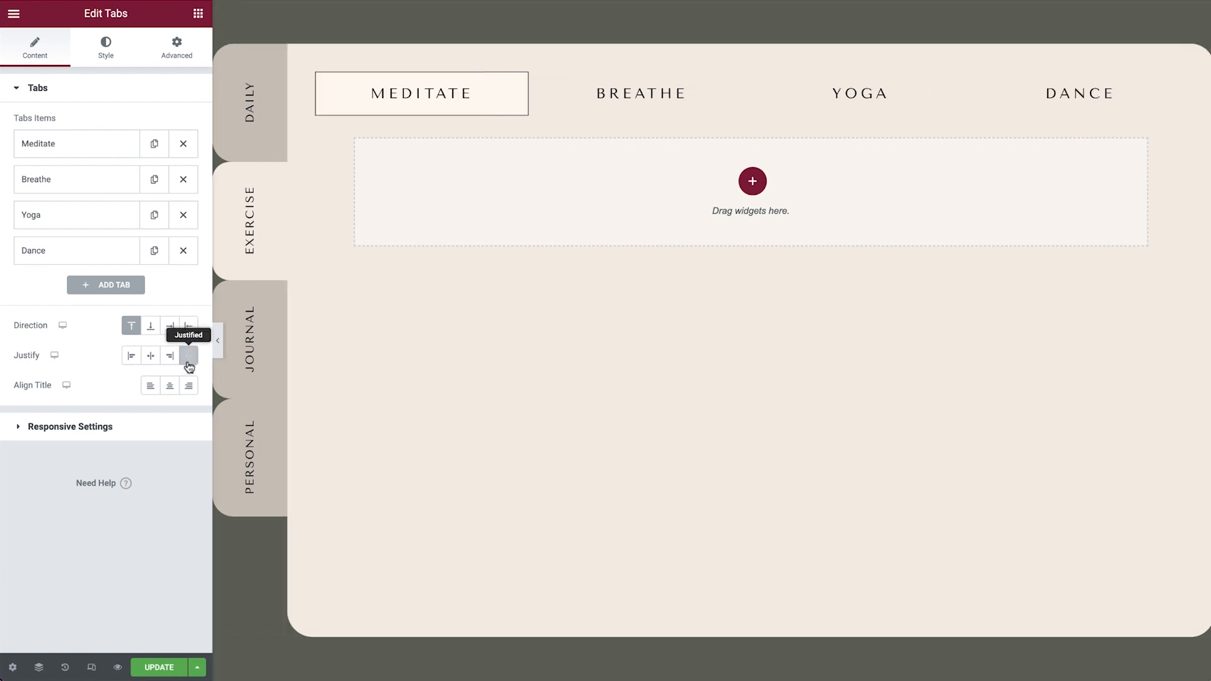
left_click(188, 355)
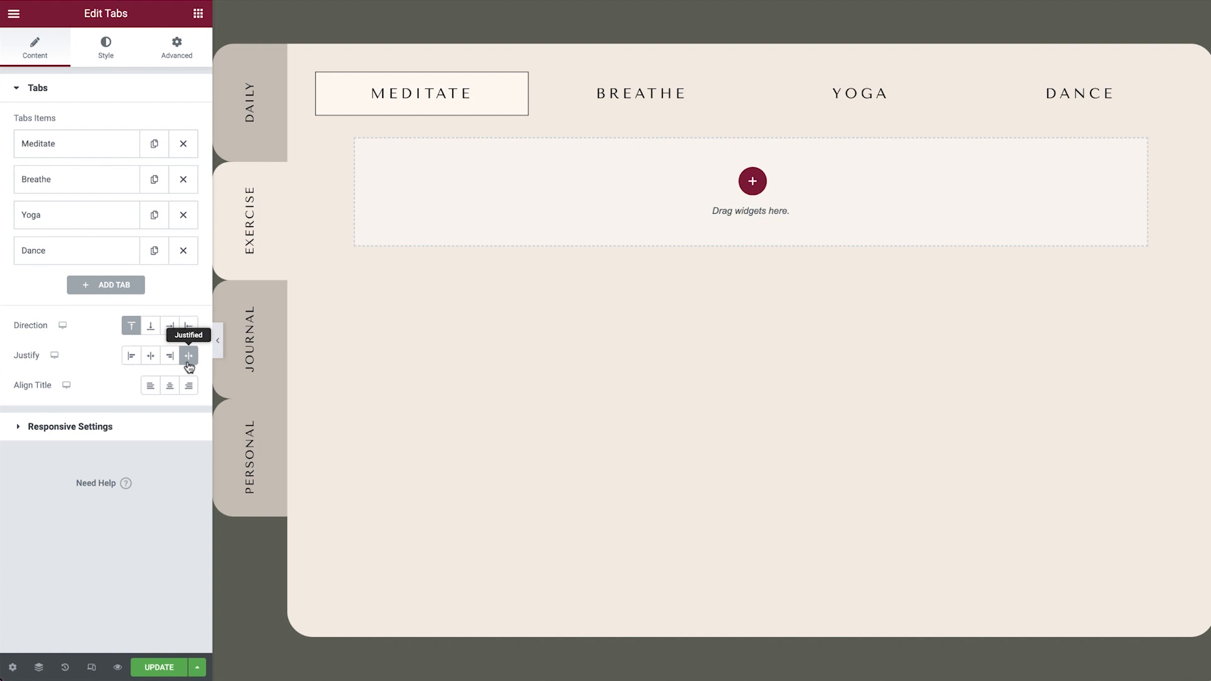
Give the Meditate tab title the meditate SVG icon from the Media Library
left_click(76, 144)
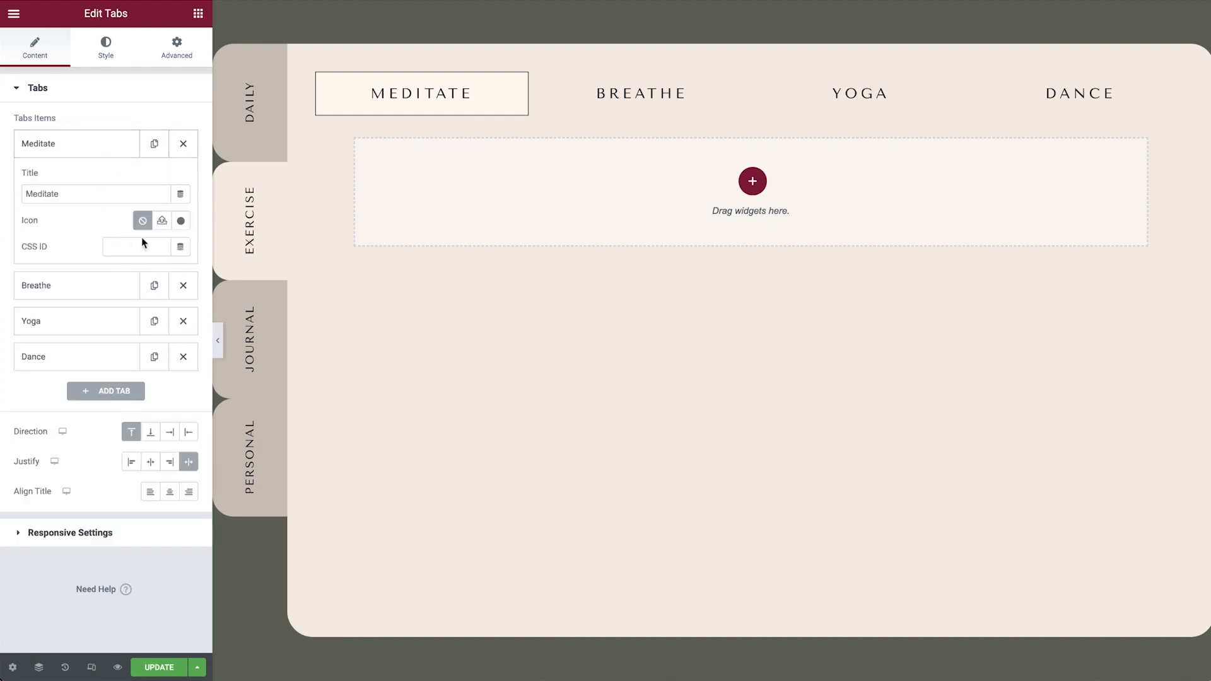
left_click(162, 221)
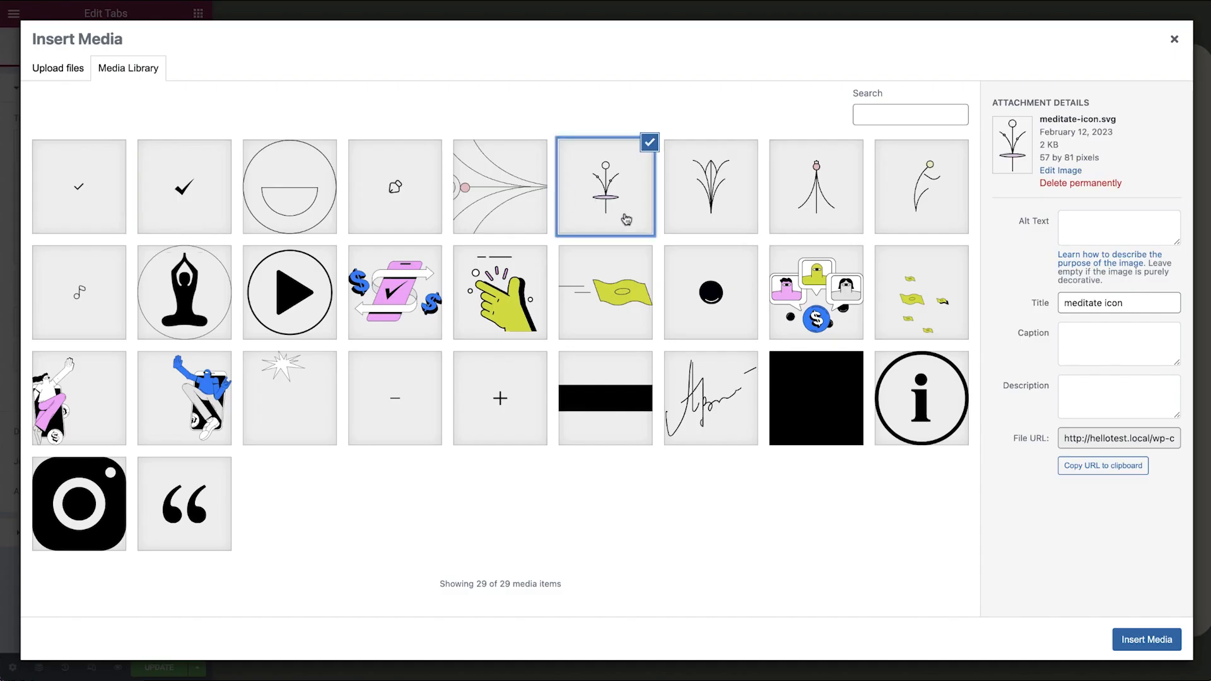
left_click(1146, 639)
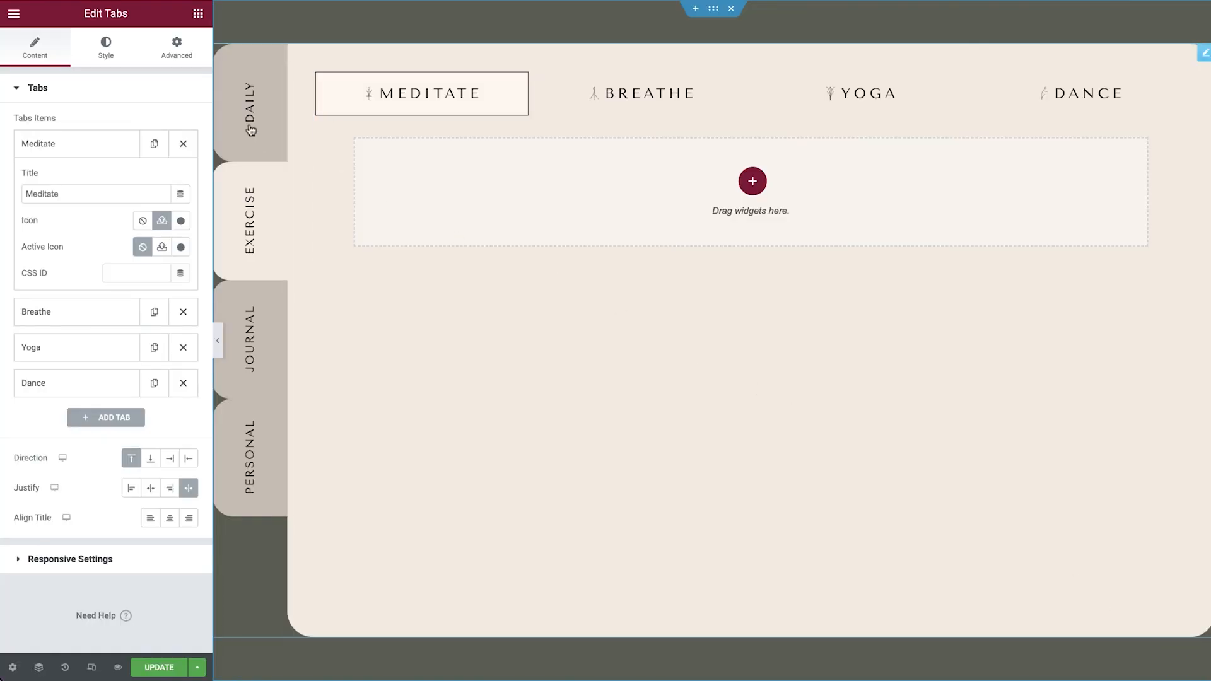
left_click(106, 46)
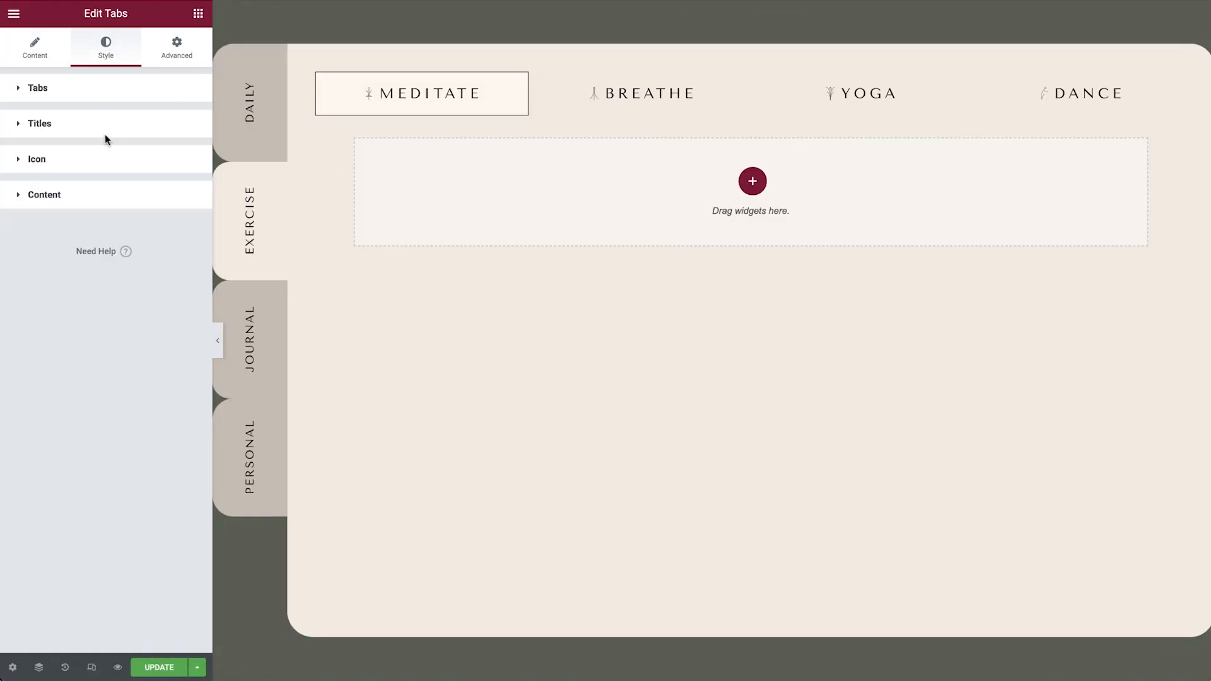
Place size-100 icons on top of the tab titles and increase tab gap and content distance
left_click(36, 159)
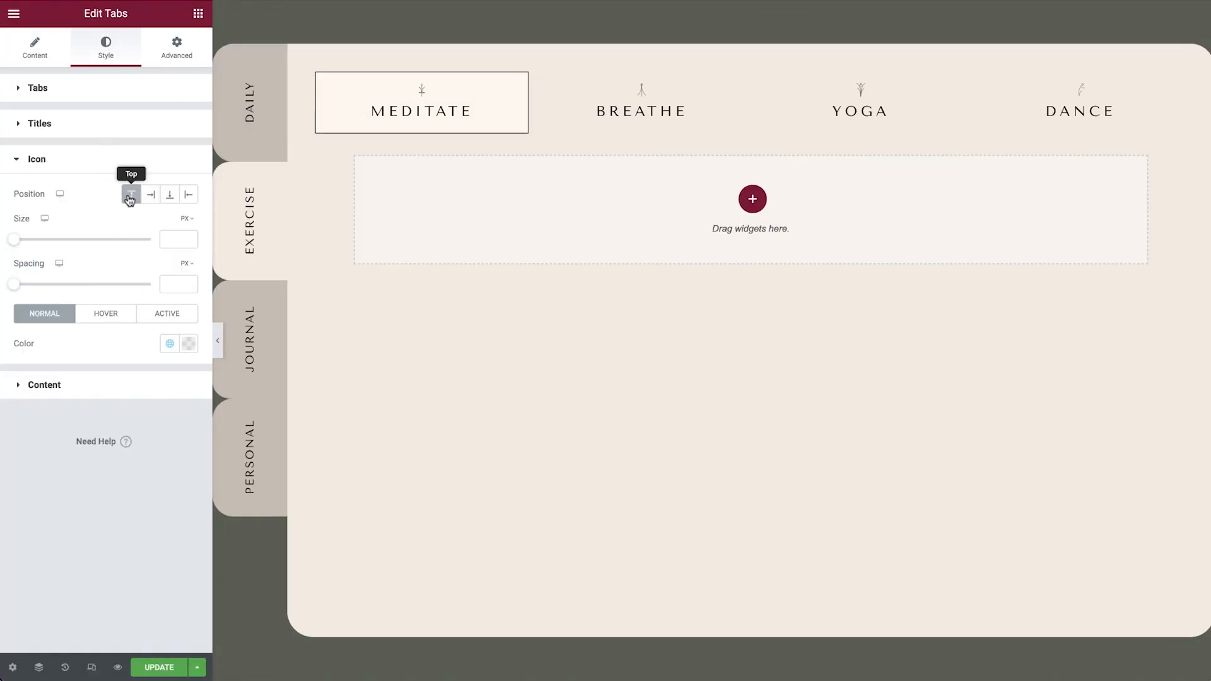
type("100")
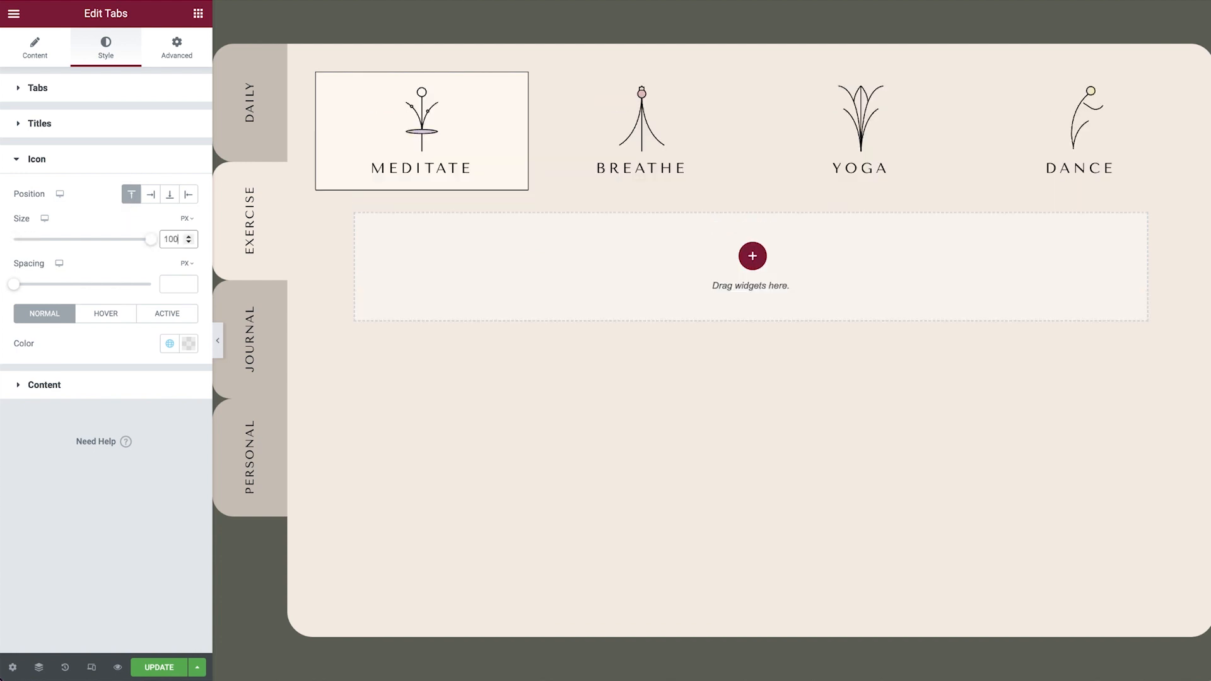
left_click(37, 87)
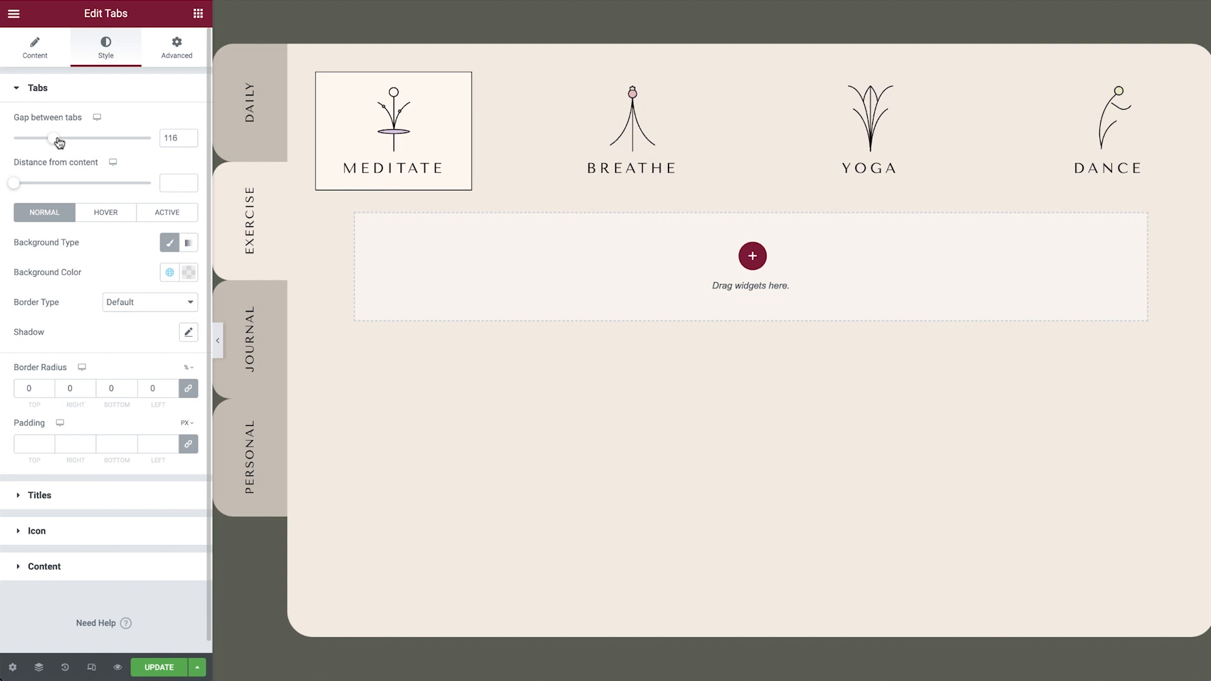
left_click_drag(13, 183, 24, 183)
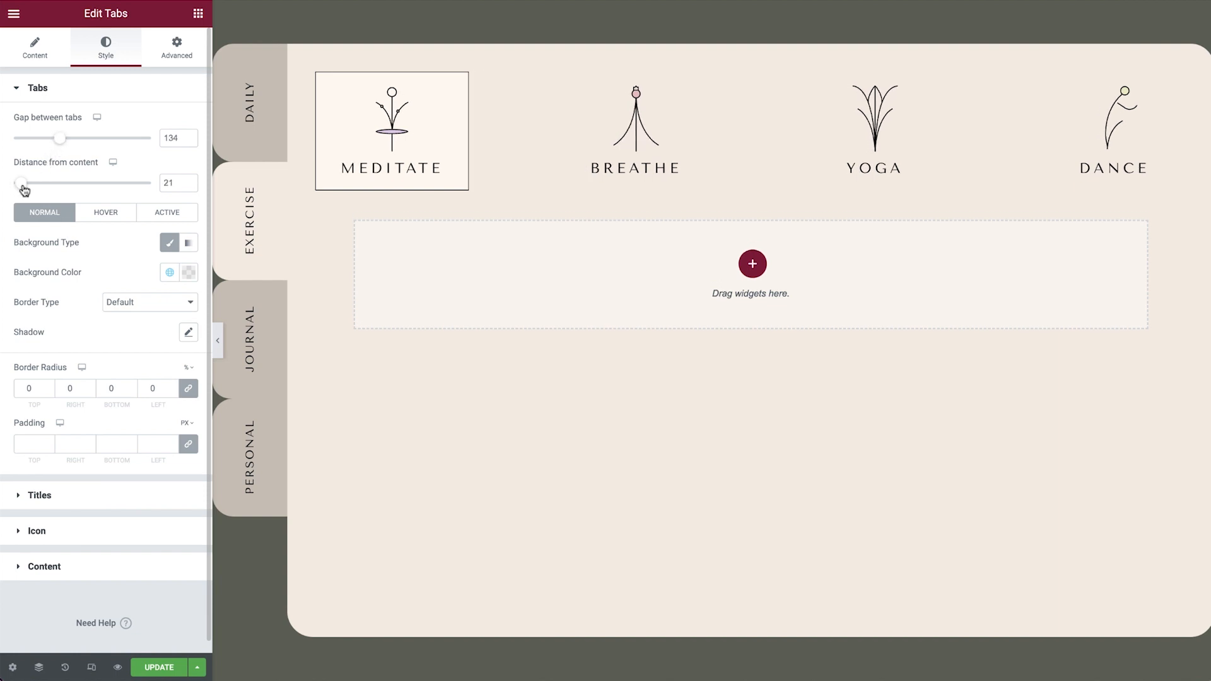
left_click_drag(19, 183, 77, 183)
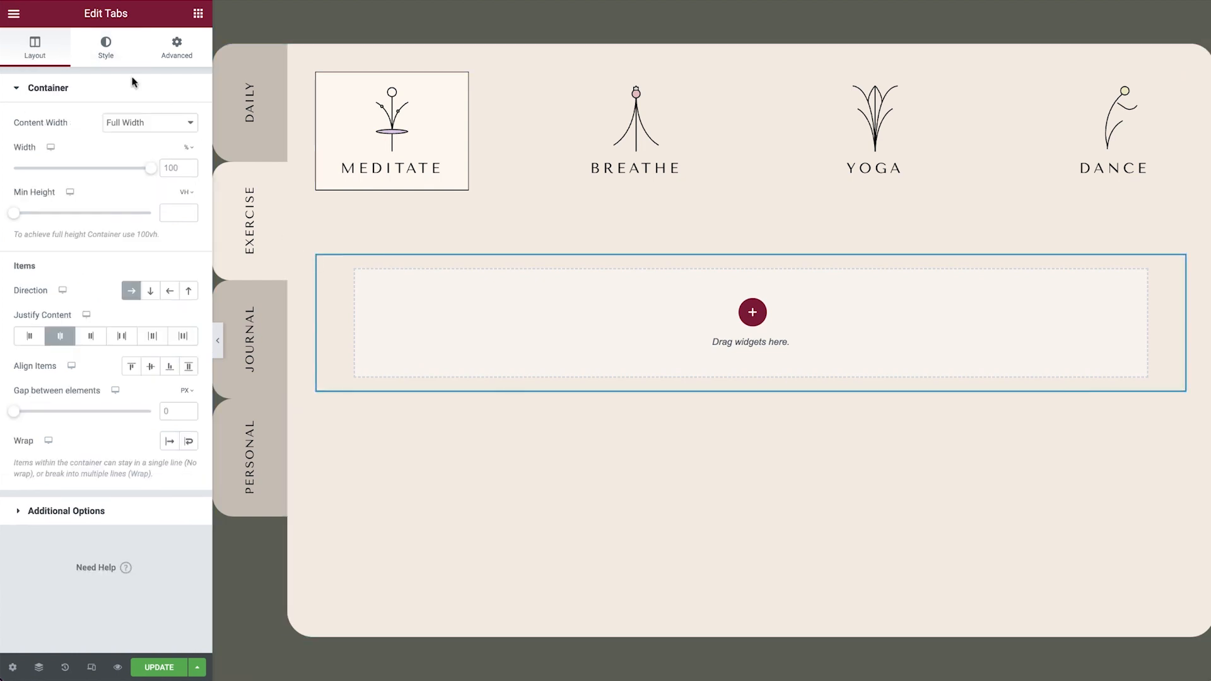
left_click(106, 46)
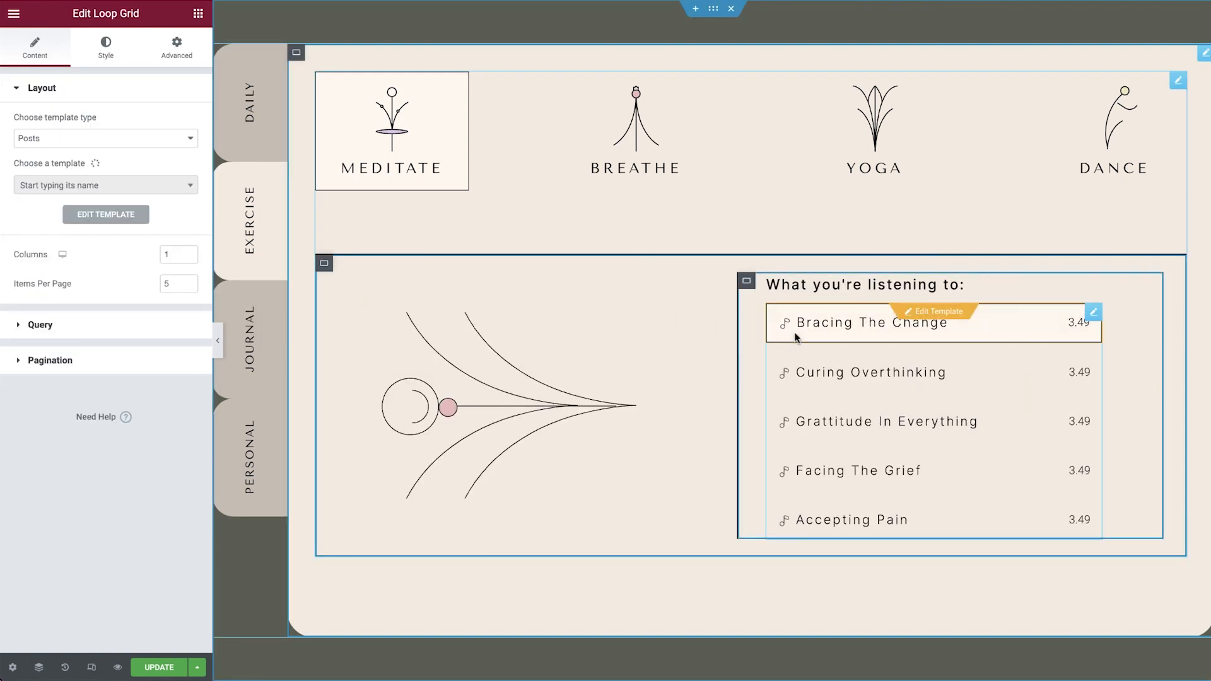
Choose the 'Exercise Track Item Loop' template for the Meditate tab's Loop Grid
left_click(100, 184)
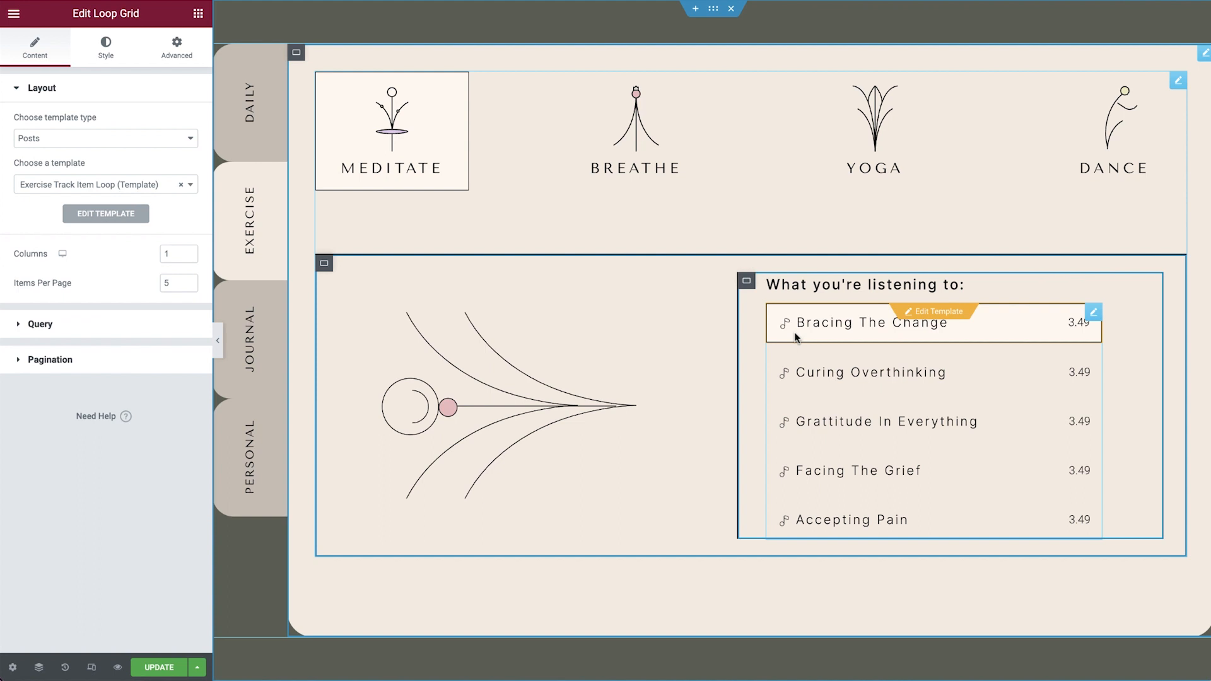